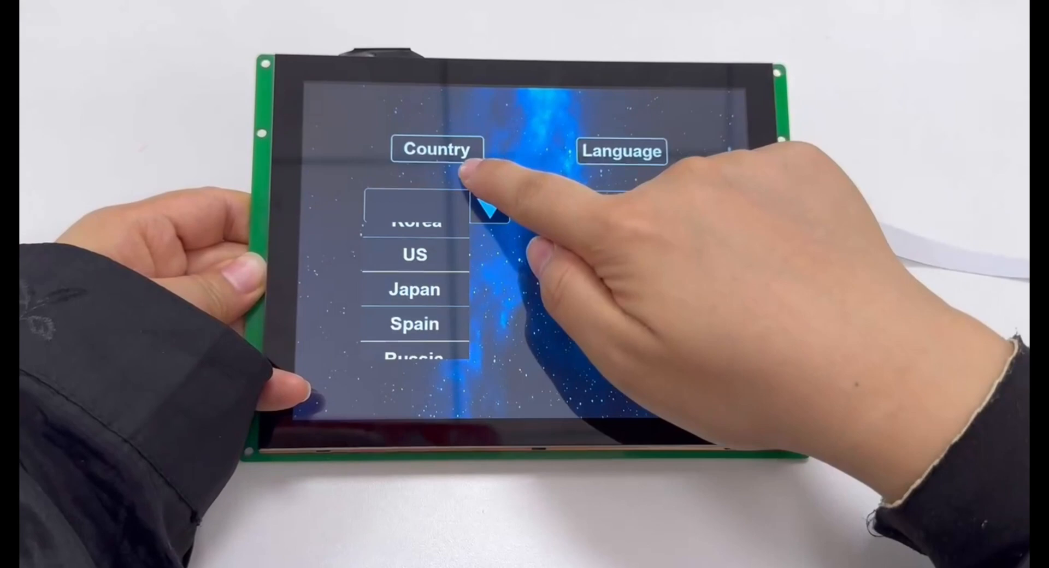
Launch DGUS and create a 1024x768 project in the Pull-down Menu folder.
click(414, 354)
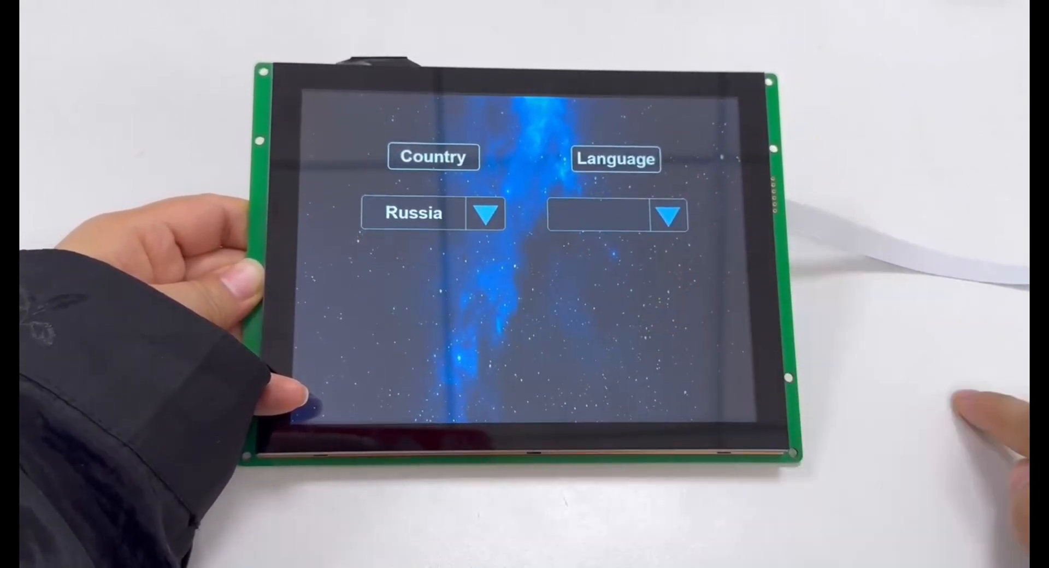
click(668, 215)
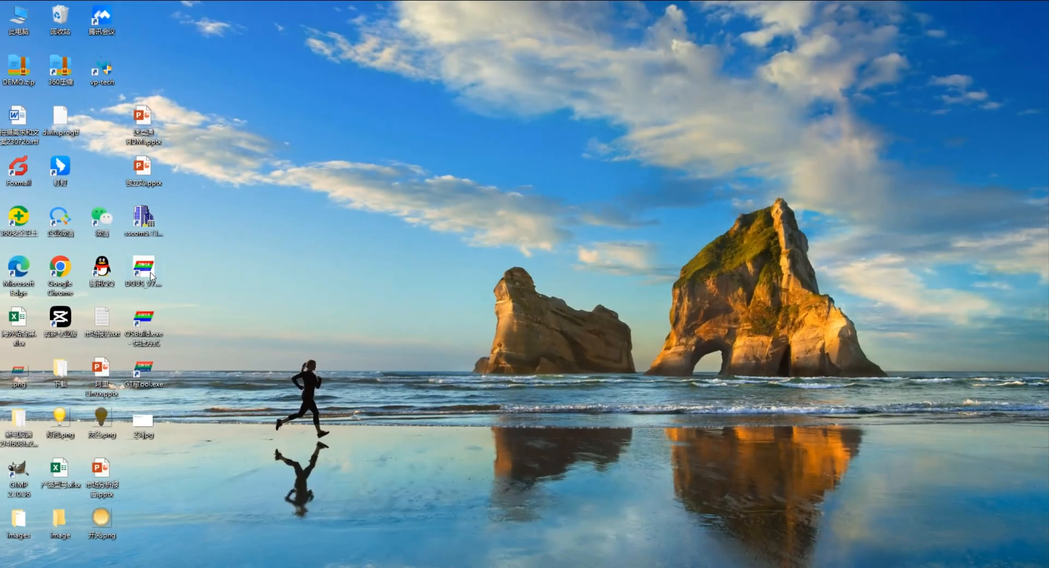
double_click(142, 270)
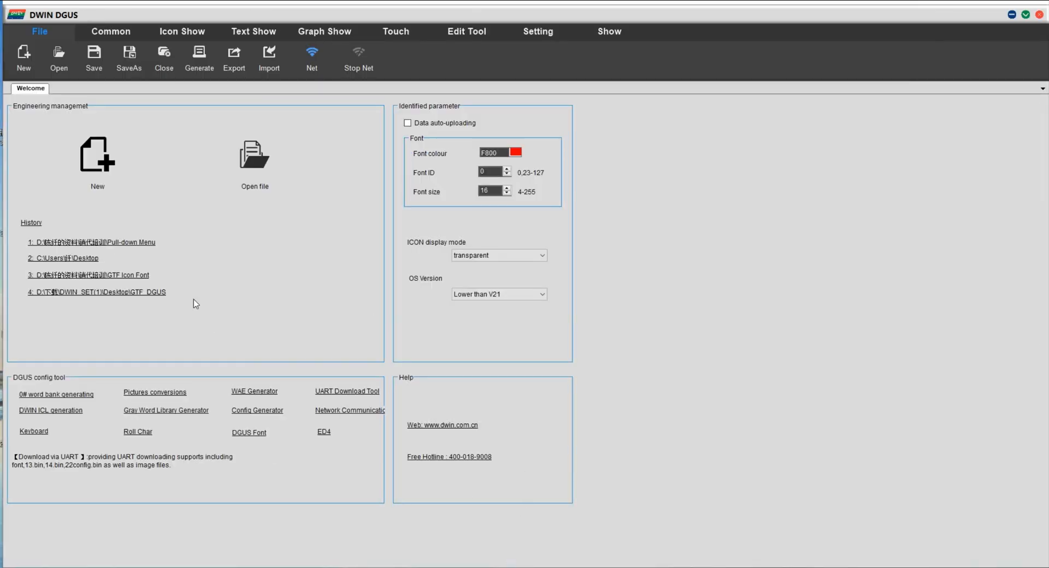
click(97, 156)
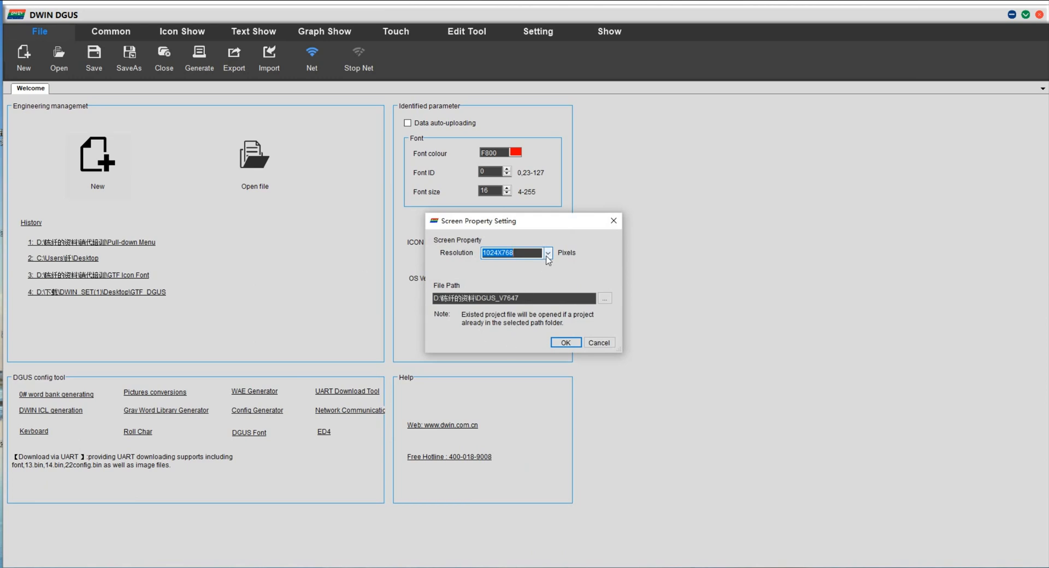
click(603, 297)
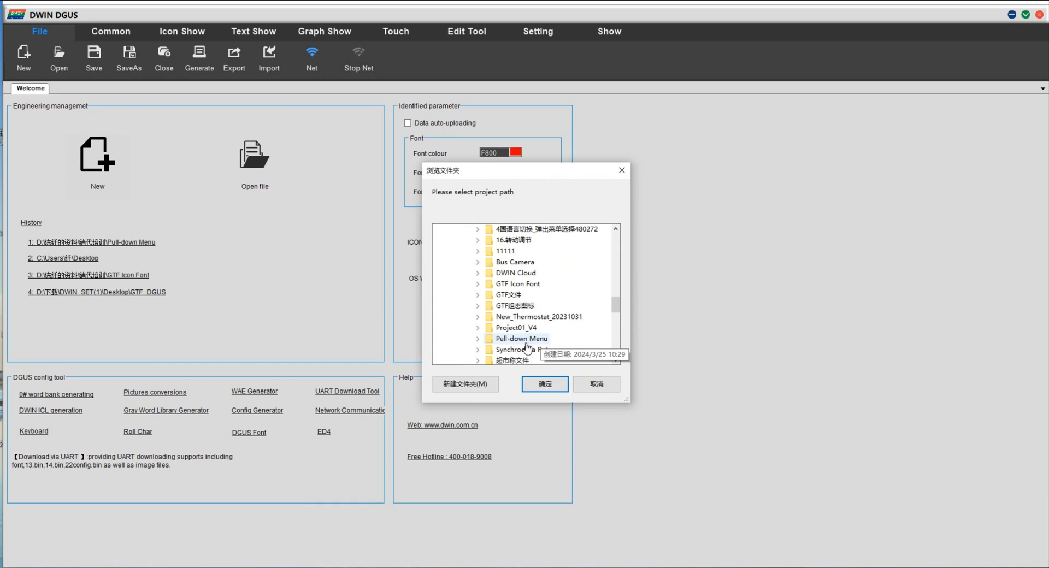
click(544, 384)
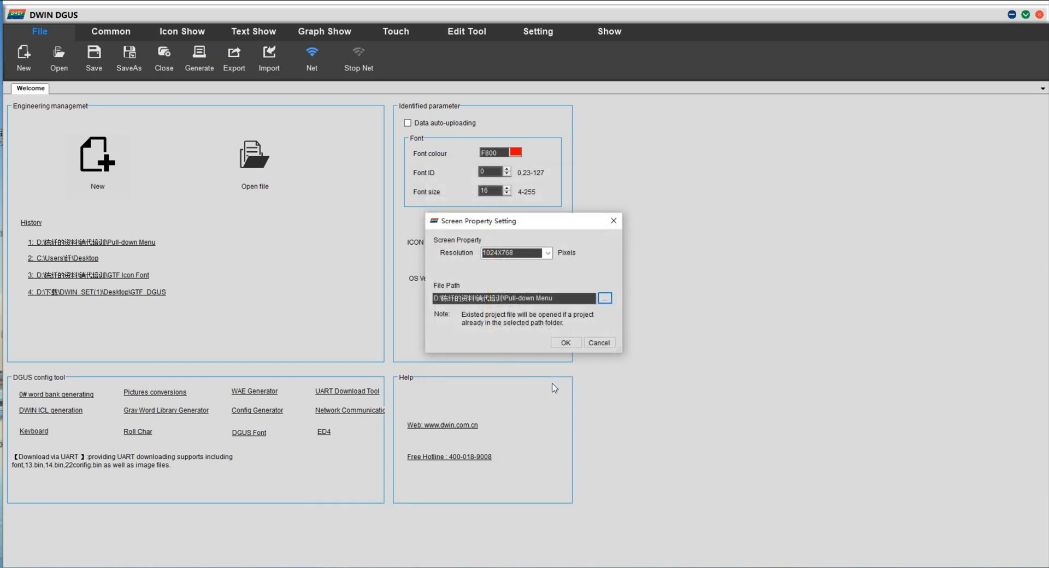
click(564, 342)
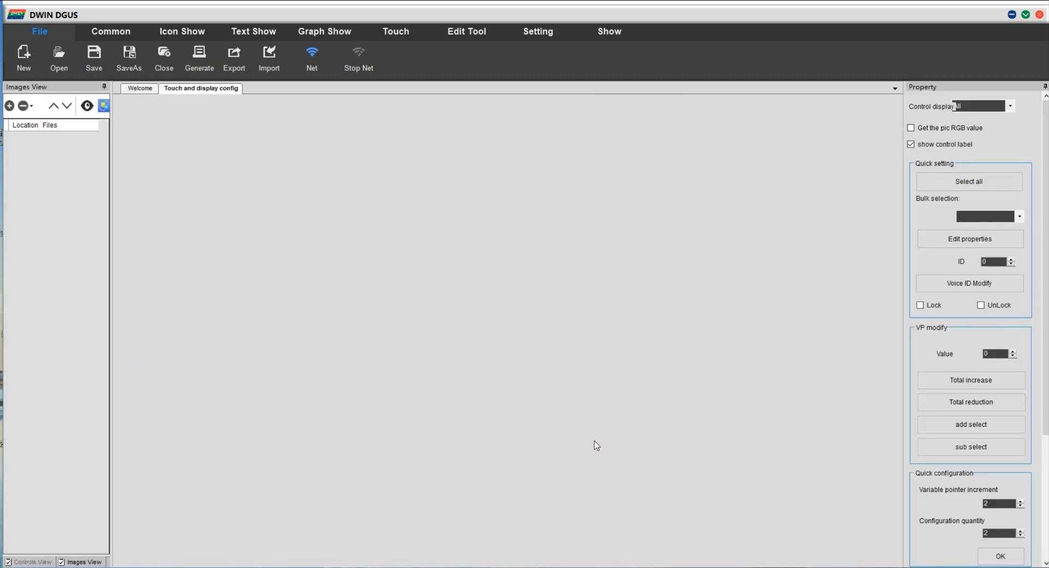
Import 0, 1, 2, 1000 and 1010.bmp, then return to the Welcome page.
click(9, 106)
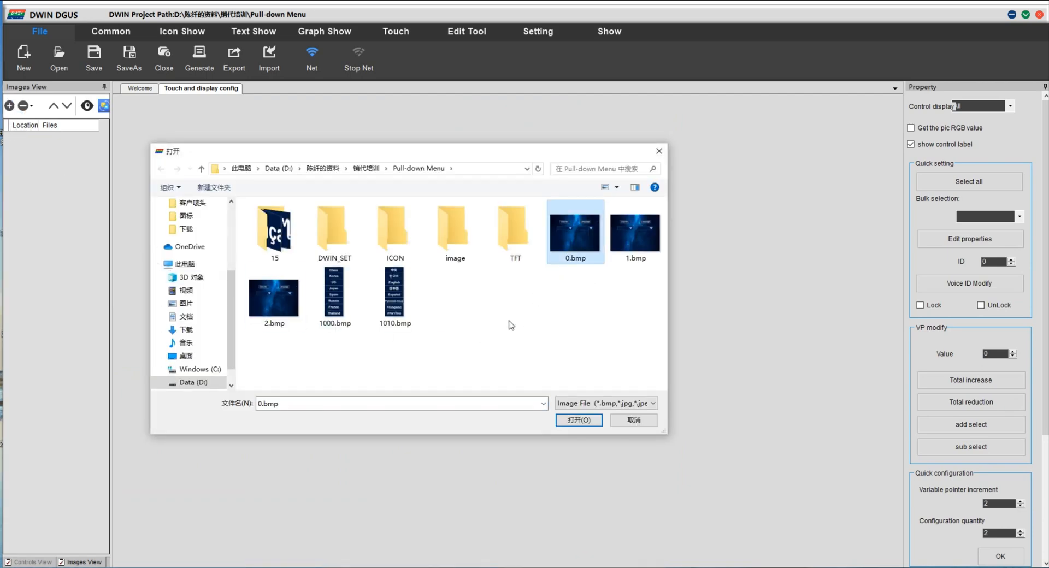
click(577, 420)
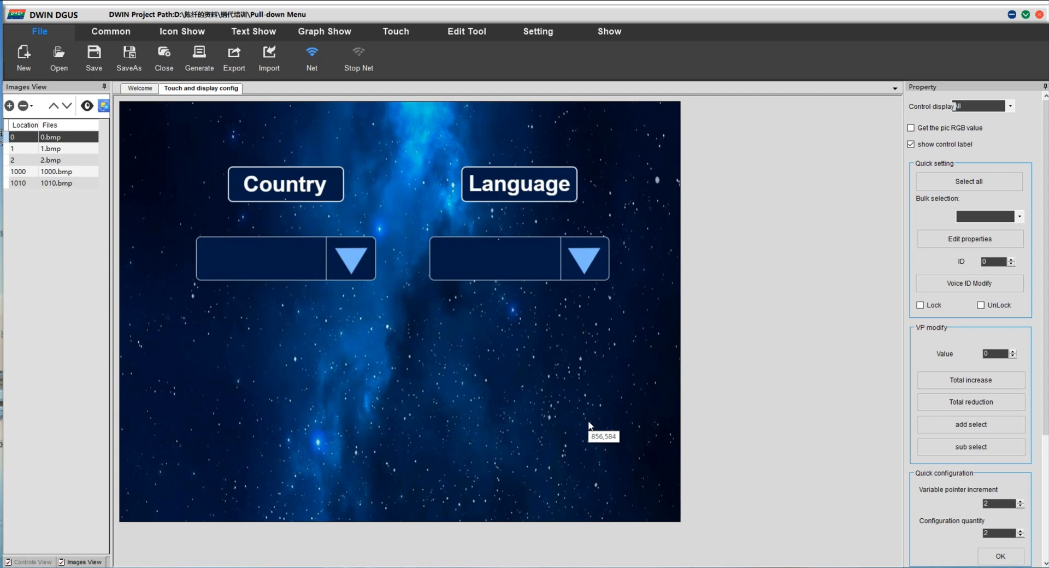
mouse_move(265, 328)
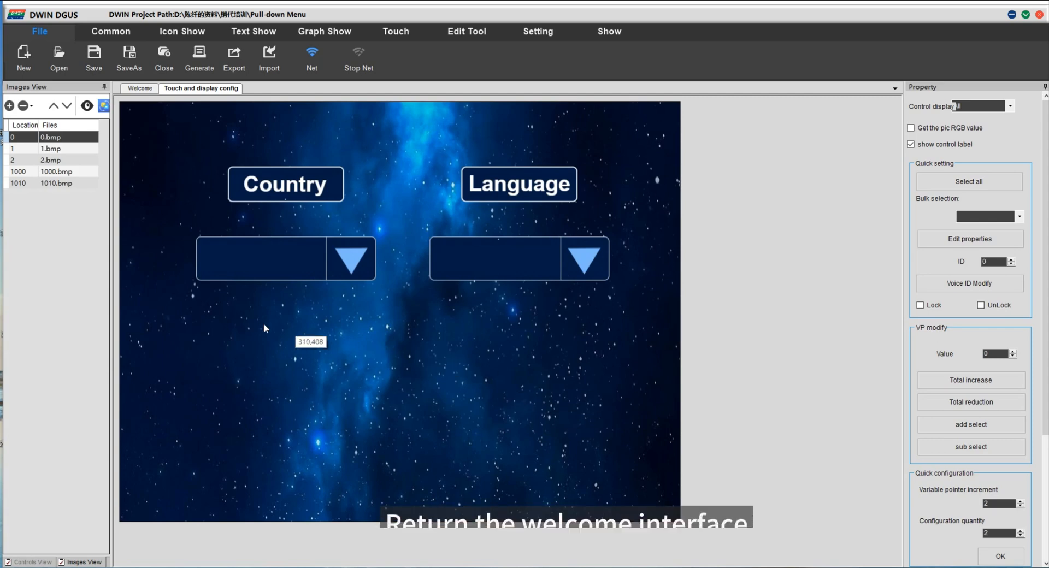
click(139, 88)
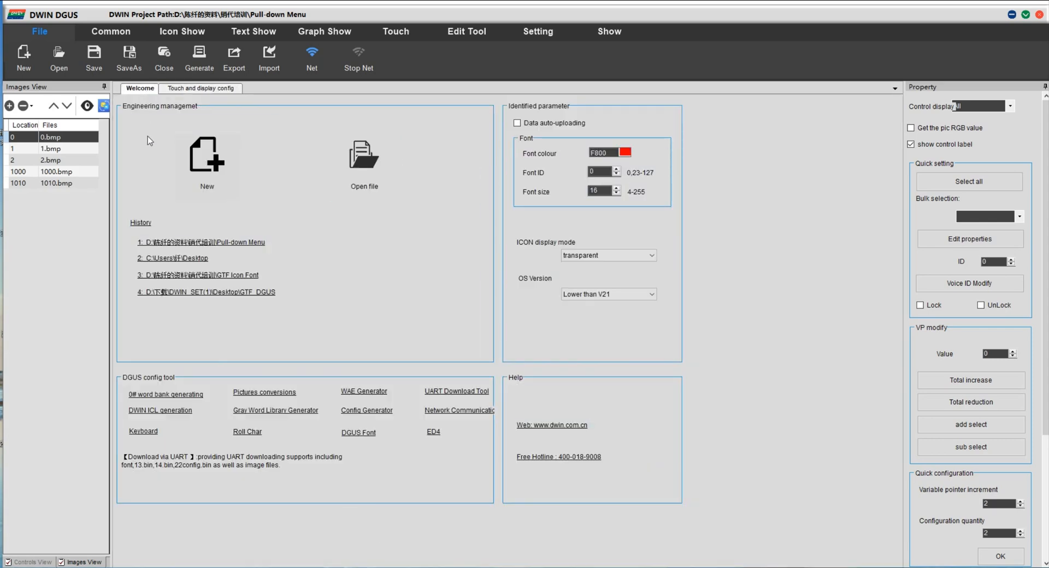
Generate the 32 ICL library from the DWIN_SET images and save it in DWIN_SET.
click(160, 411)
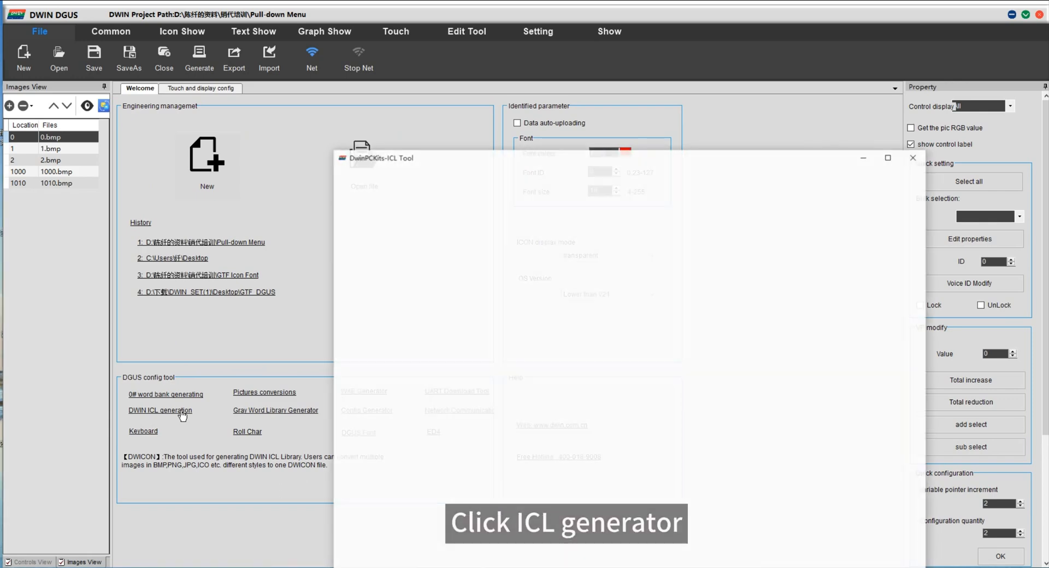
click(160, 410)
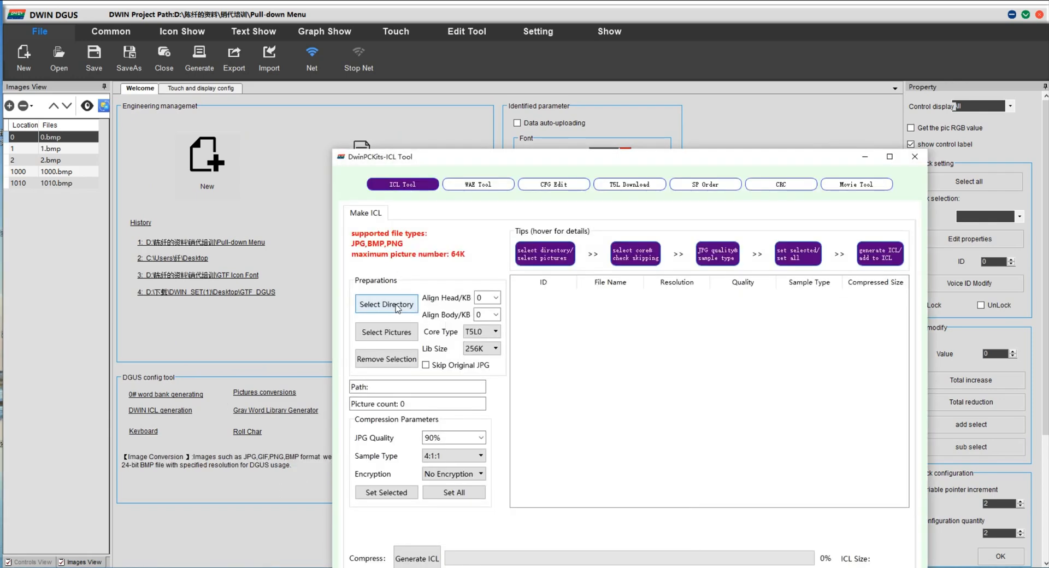
click(386, 305)
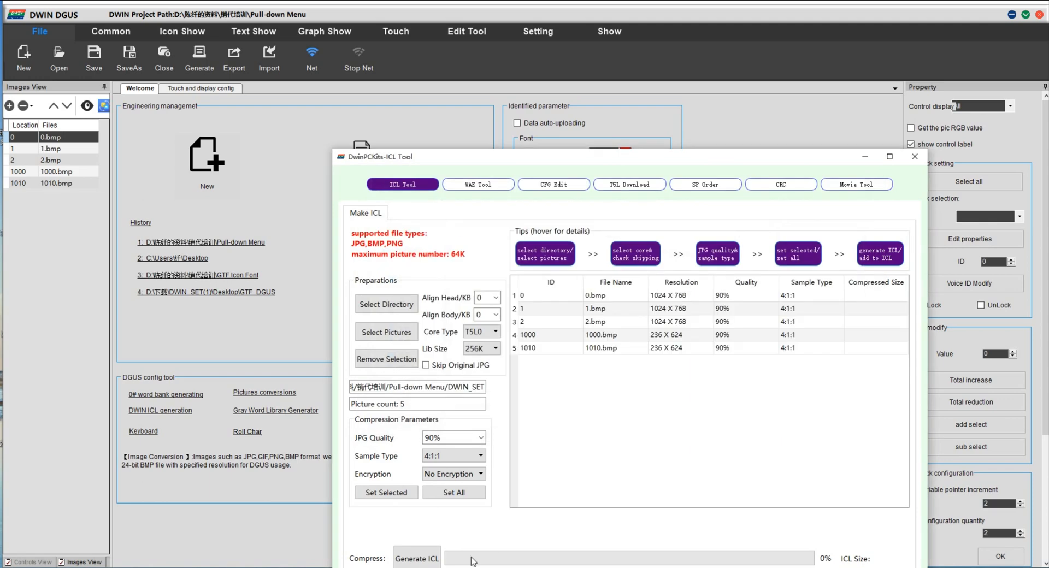
click(417, 561)
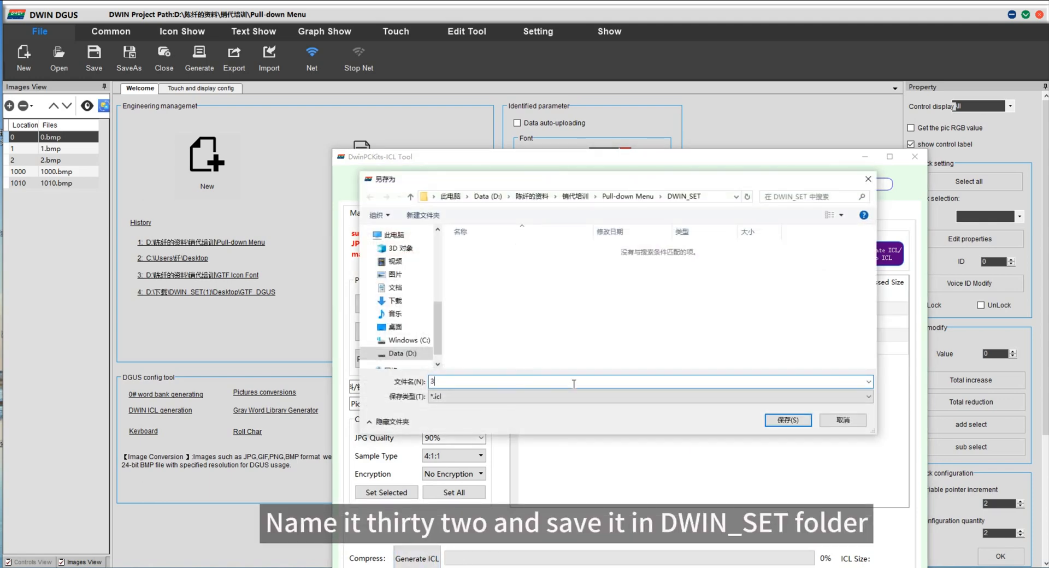
click(788, 420)
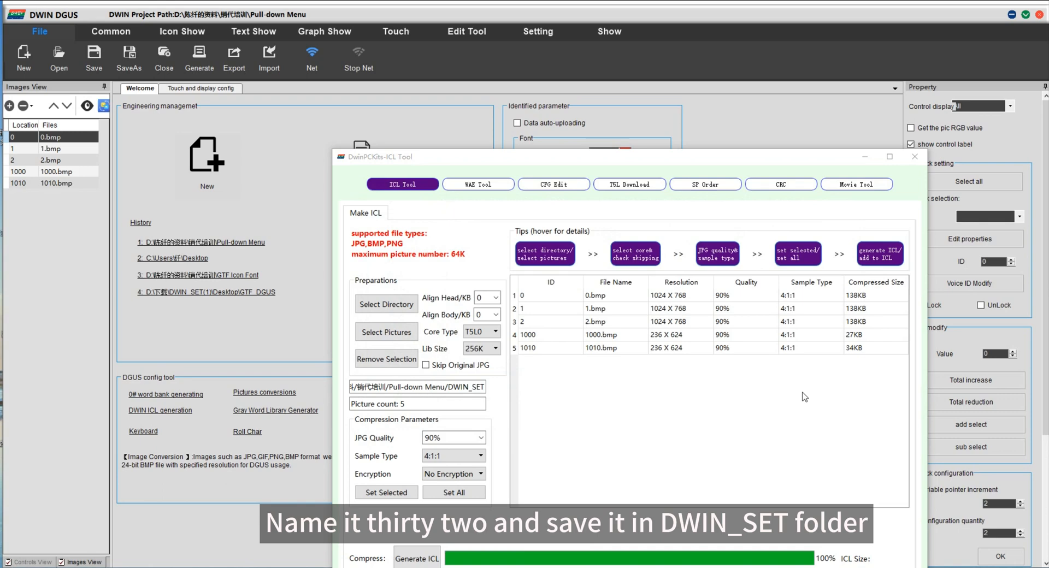
mouse_move(667, 200)
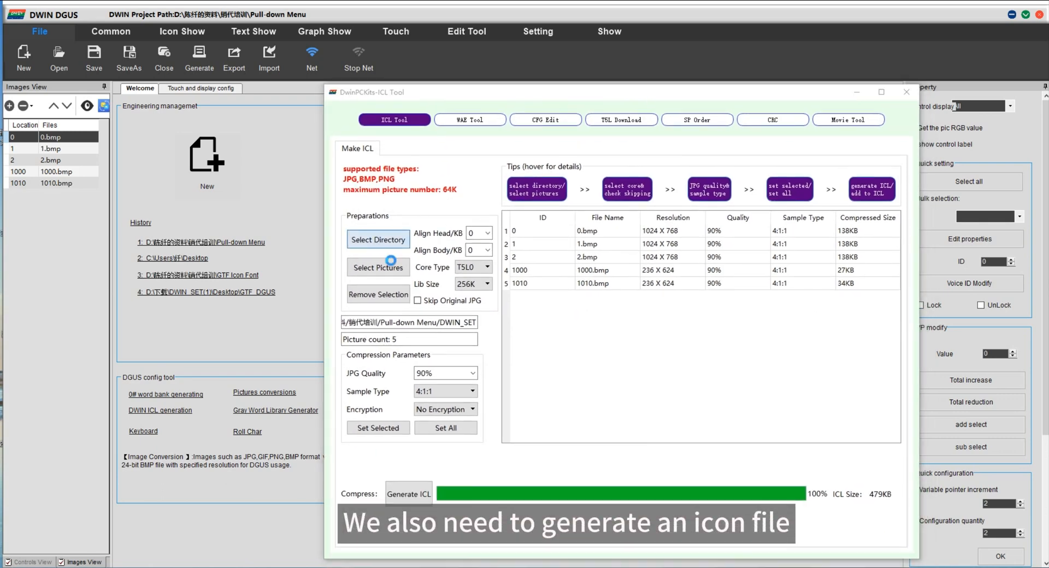
Build 15.icl from the 18 pictures in folder 15 and save it in DWIN_SET.
click(378, 240)
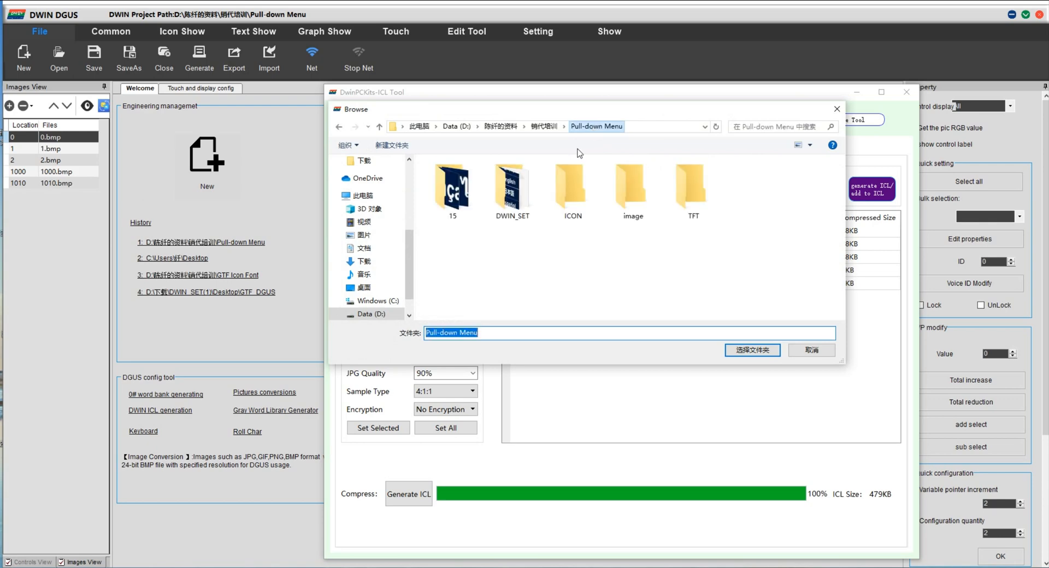
double_click(453, 185)
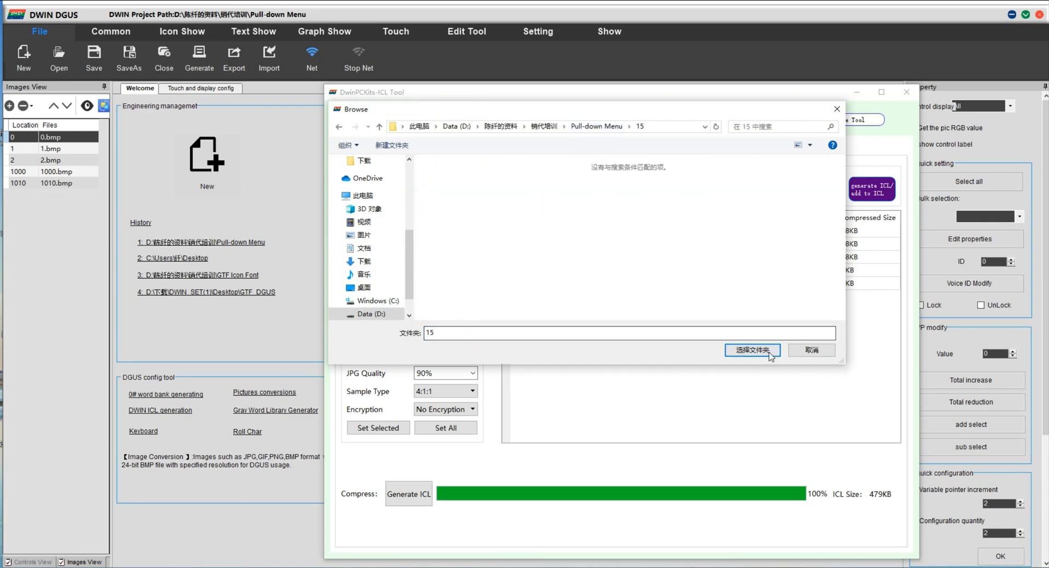
click(751, 350)
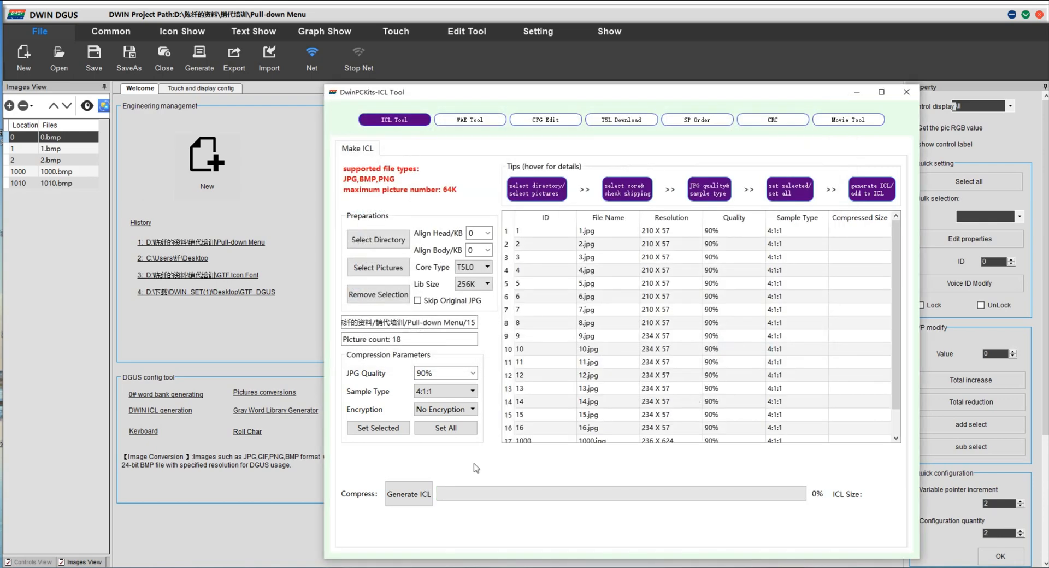
click(407, 494)
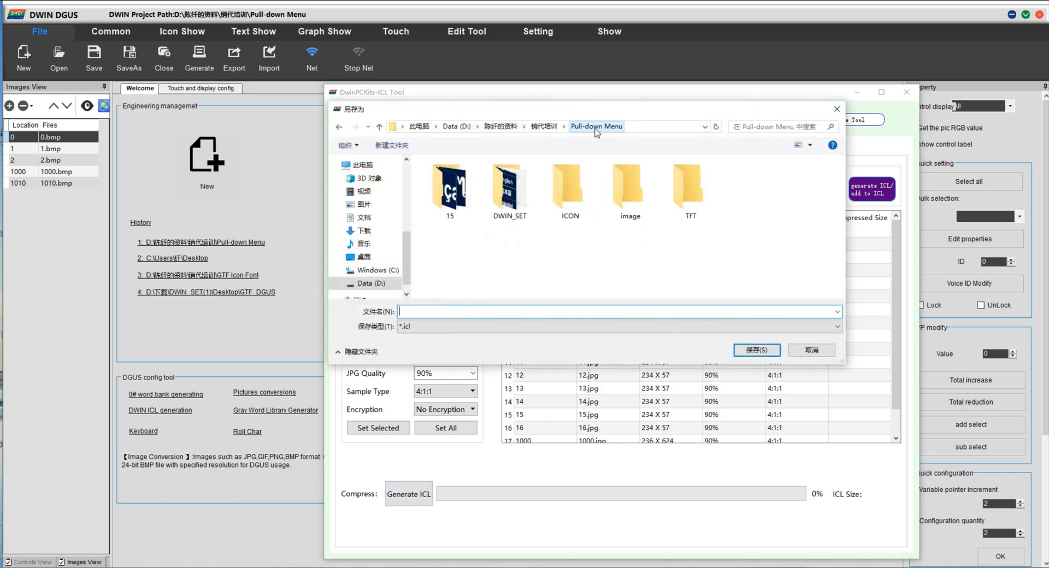
double_click(510, 191)
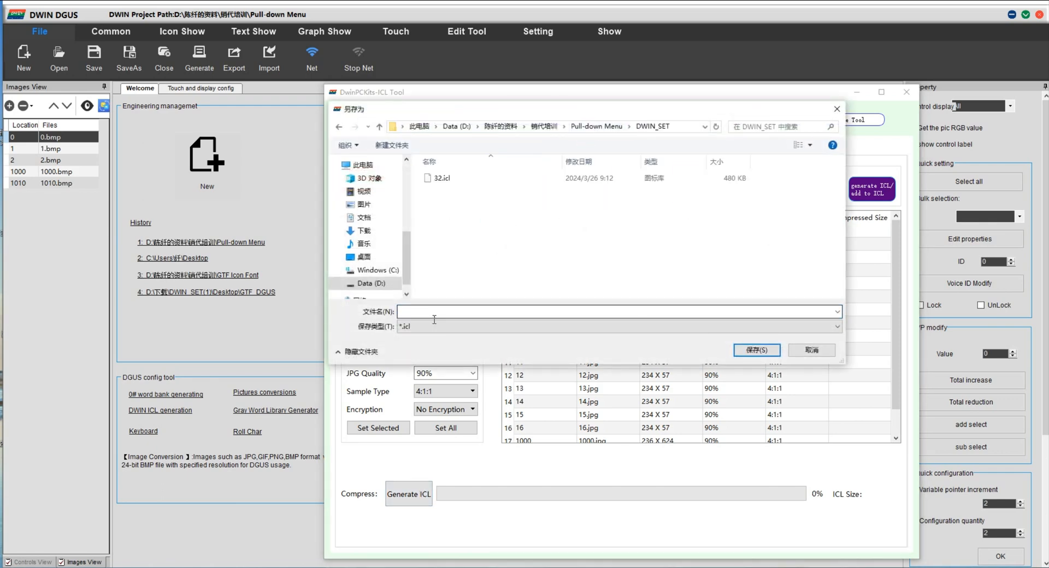
text(15)
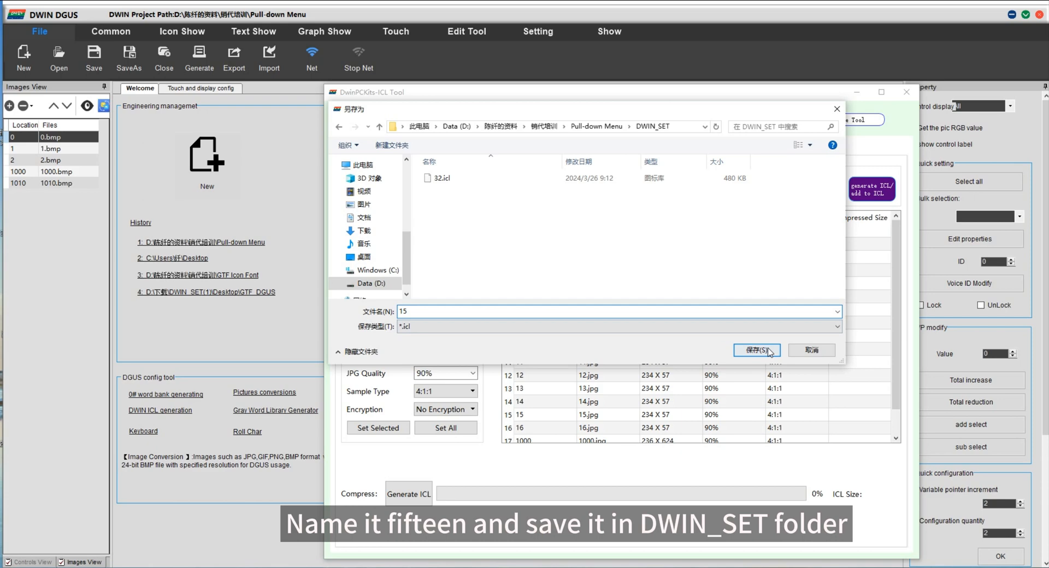
click(756, 351)
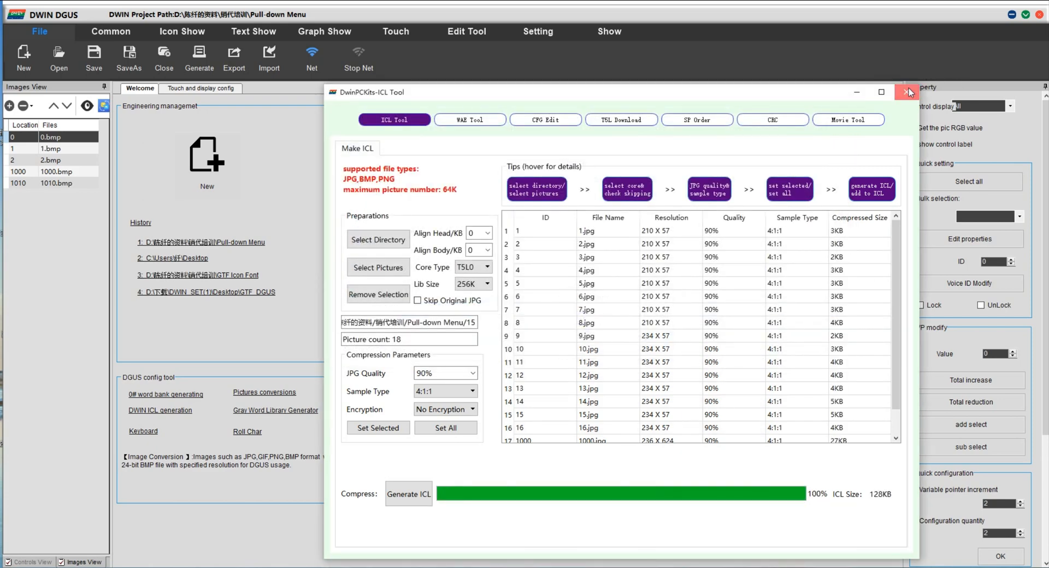
Close the ICL tool and draw a touch area over the Country box that switches to page 1.
click(908, 93)
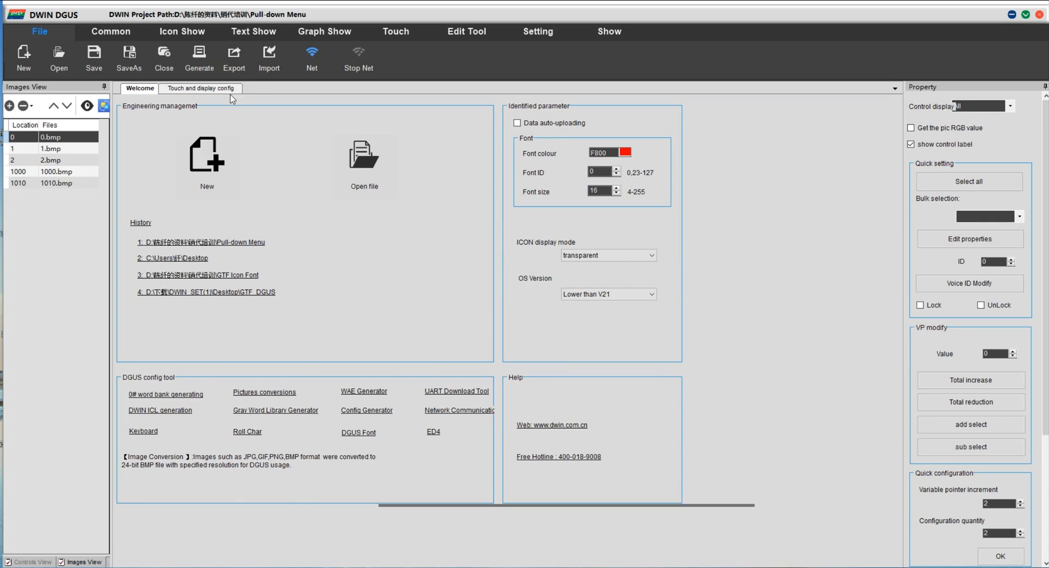
click(201, 87)
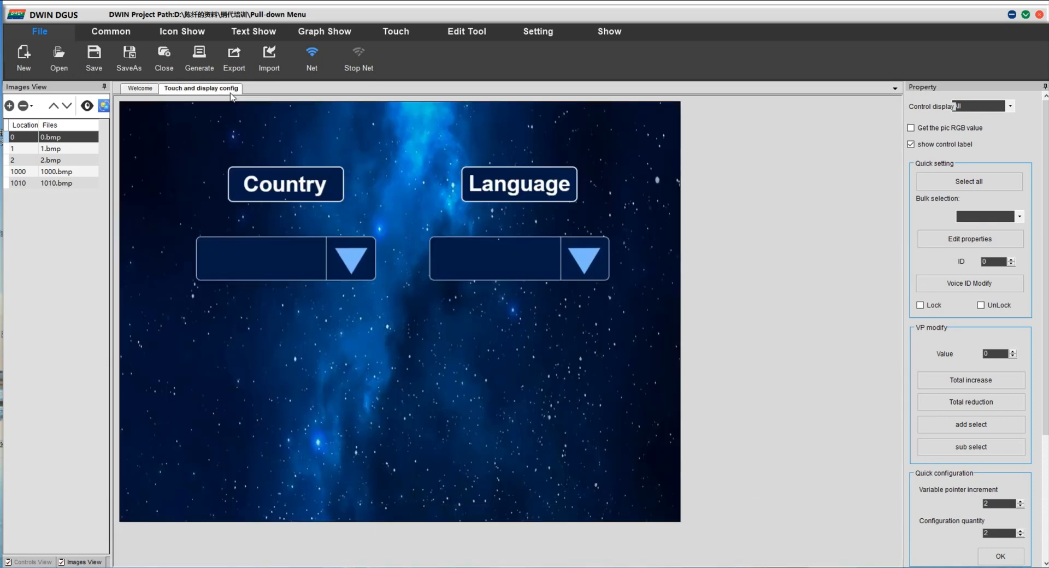
click(396, 31)
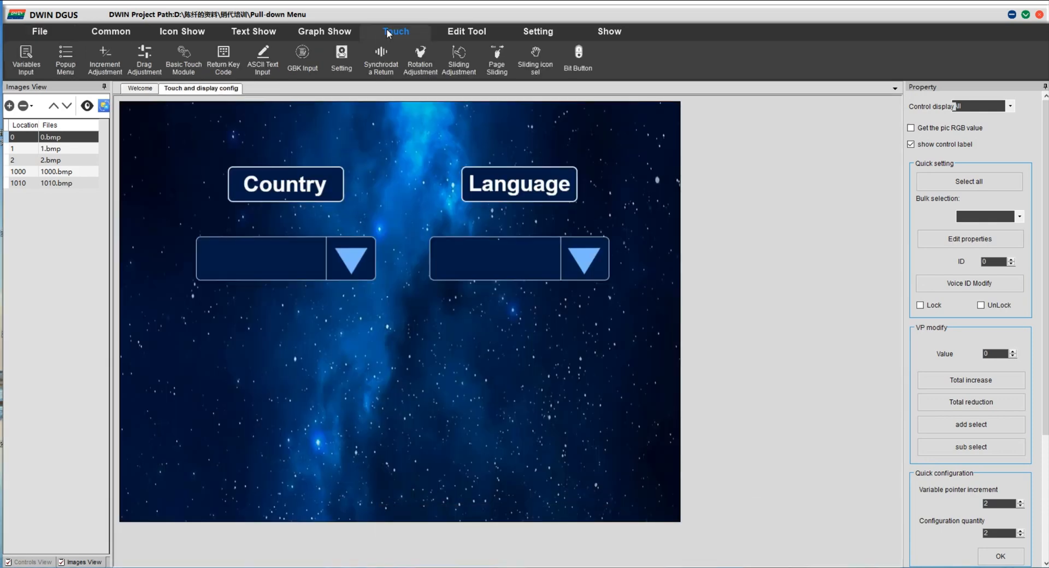
mouse_move(376, 40)
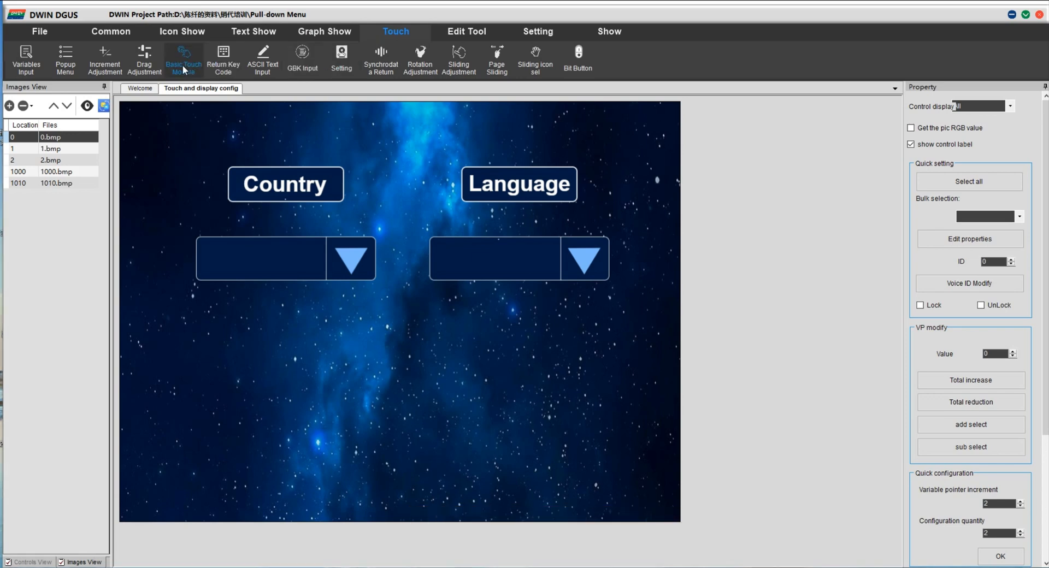
drag(197, 236, 255, 277)
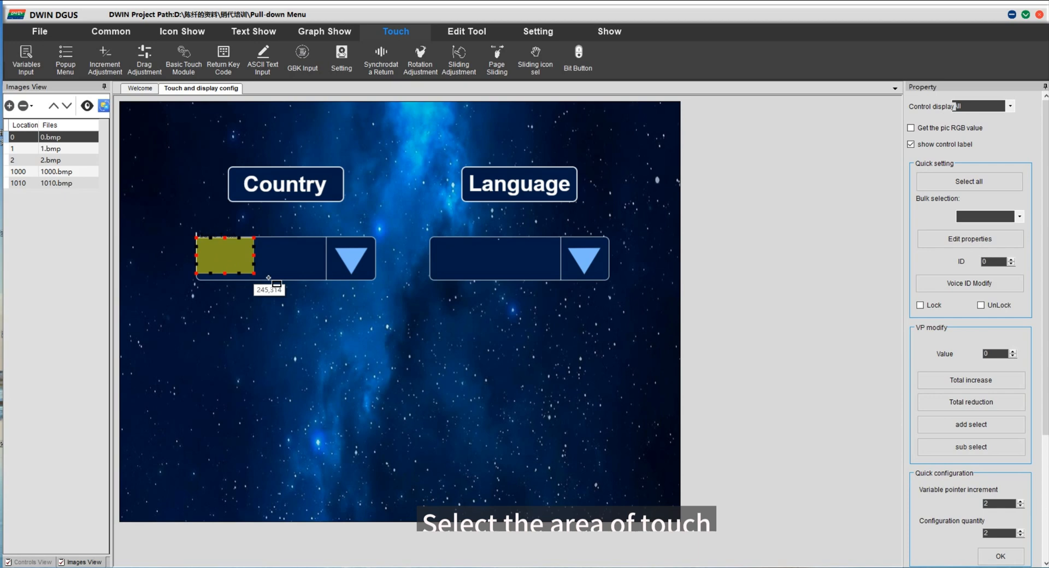
drag(262, 278, 379, 285)
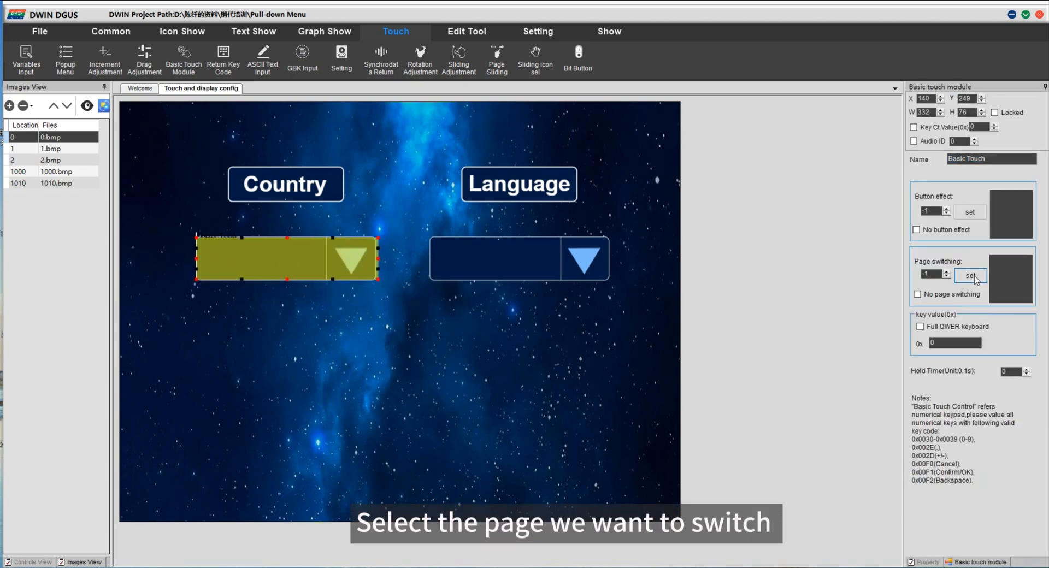
click(969, 276)
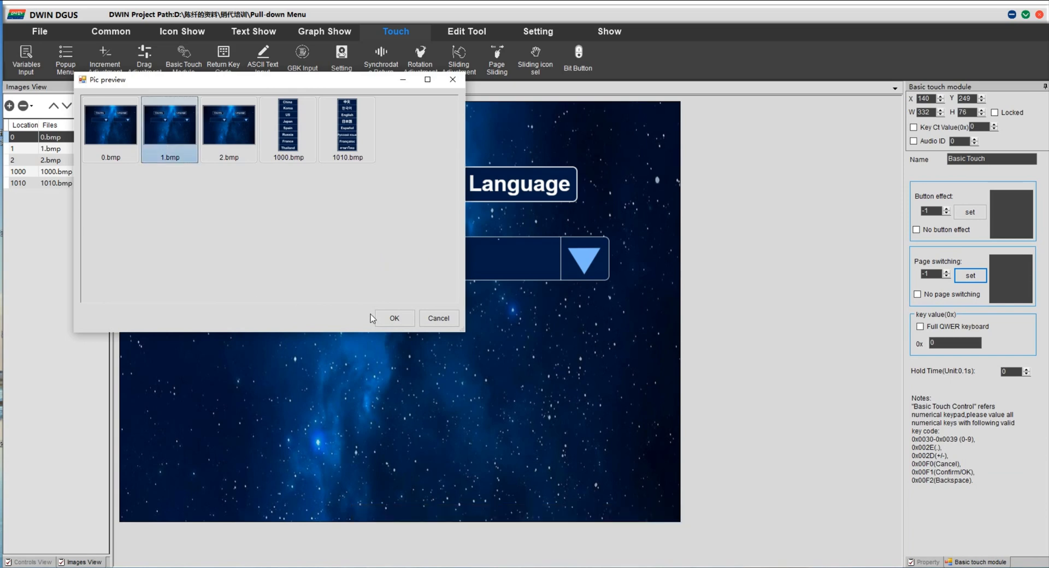
click(394, 318)
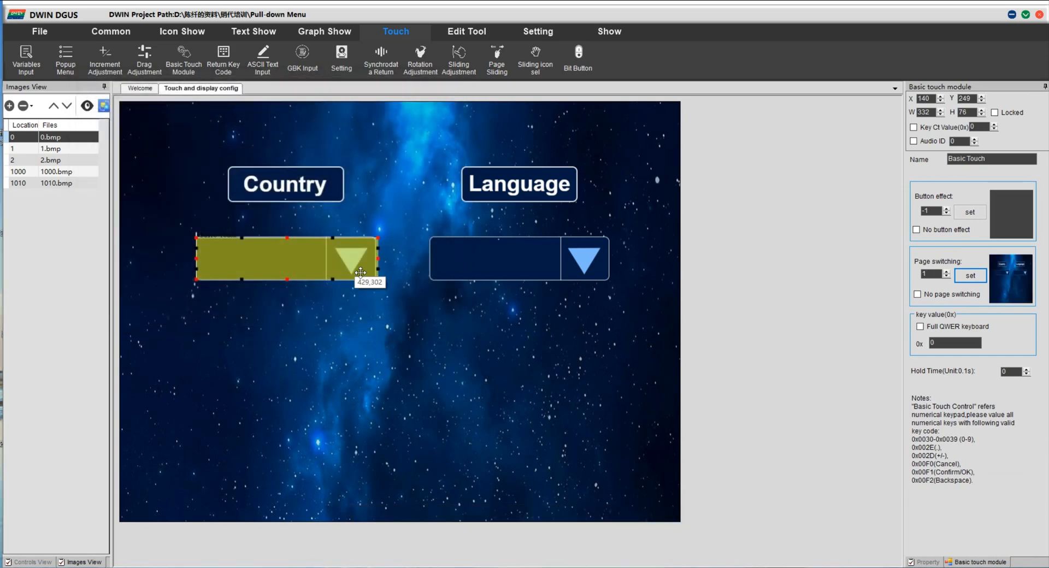
click(522, 257)
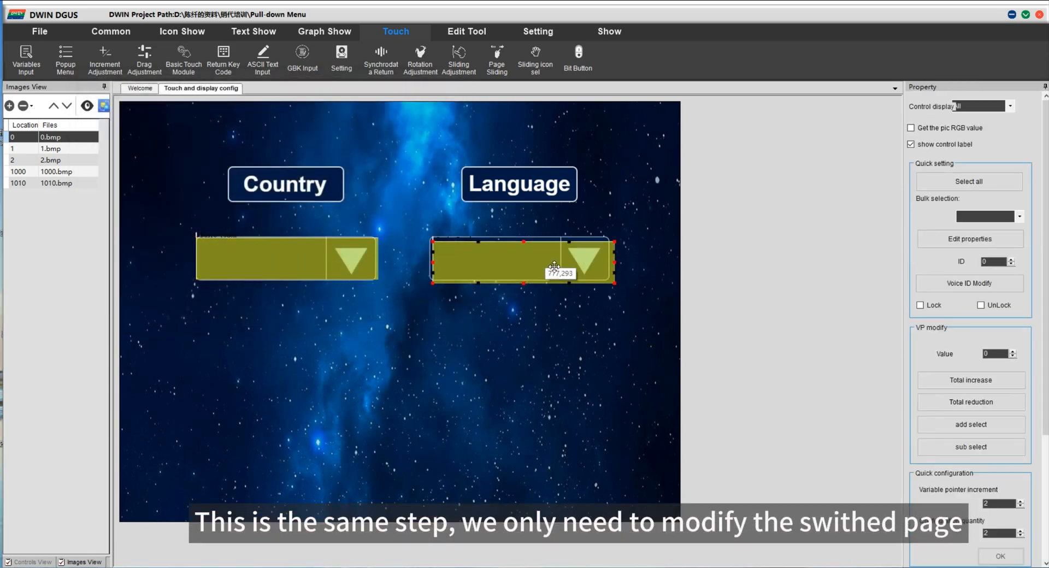
Select the Language box touch area and set its page-switching target.
click(522, 260)
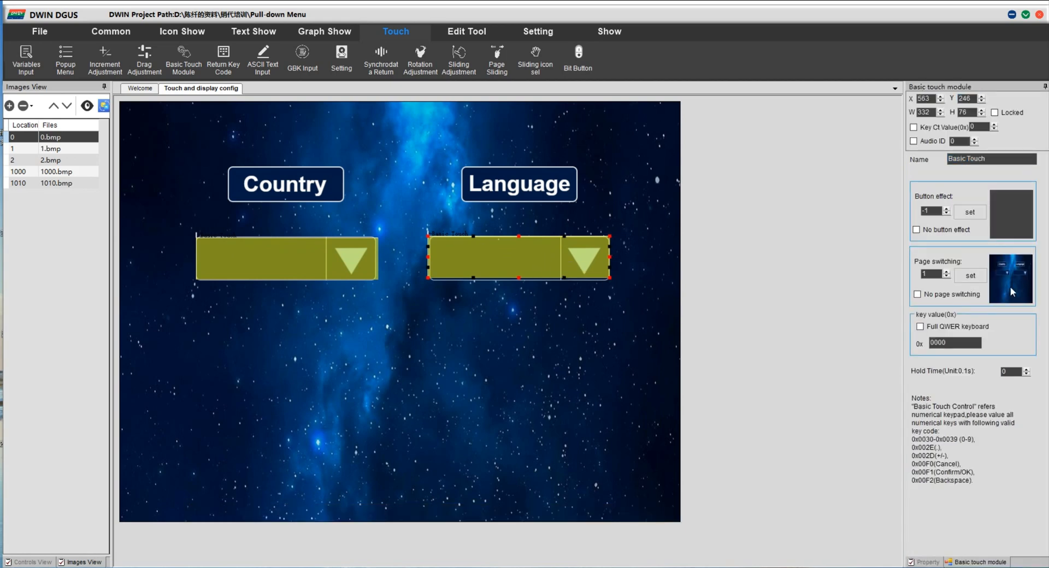
click(969, 275)
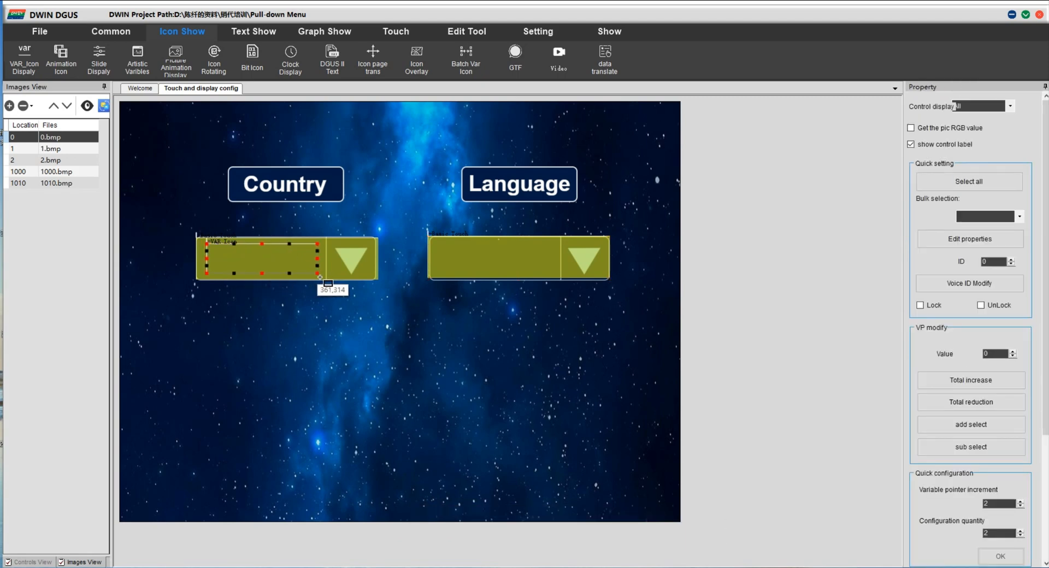
Give the Country icon VP 1000, 15.icl, China icon, and Show Background mode.
click(969, 562)
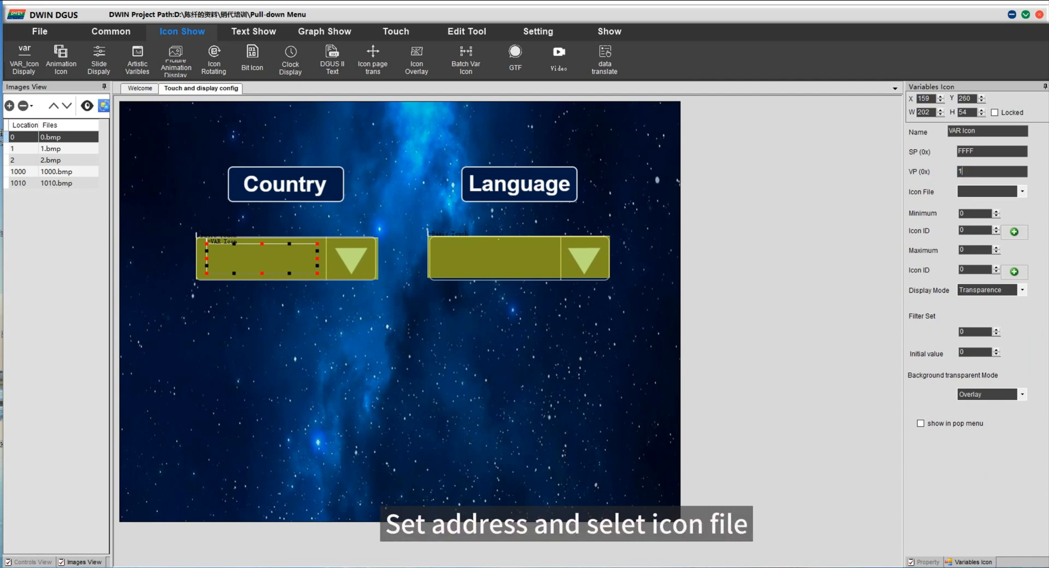
text(1000)
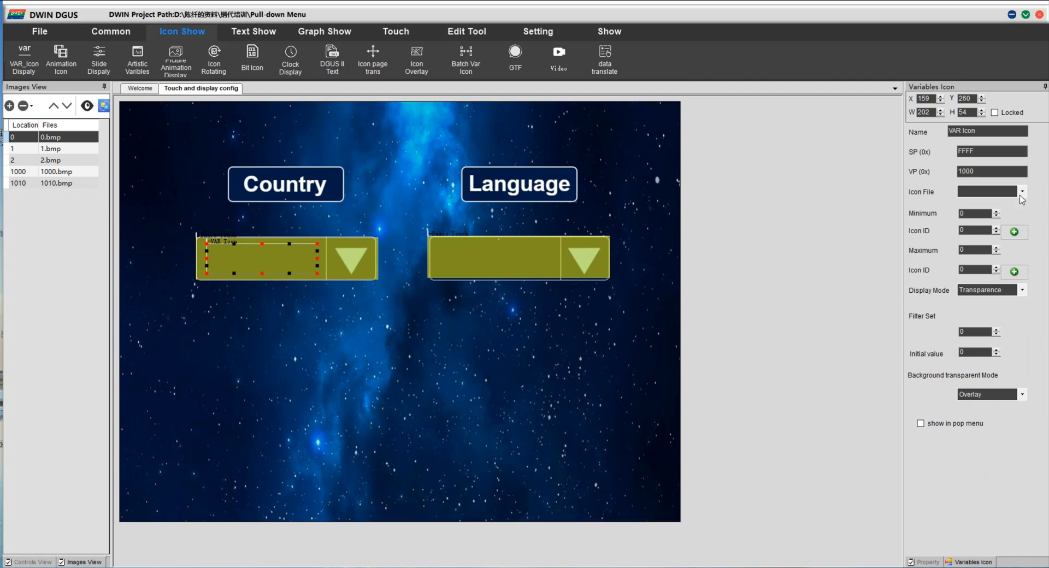
click(1021, 191)
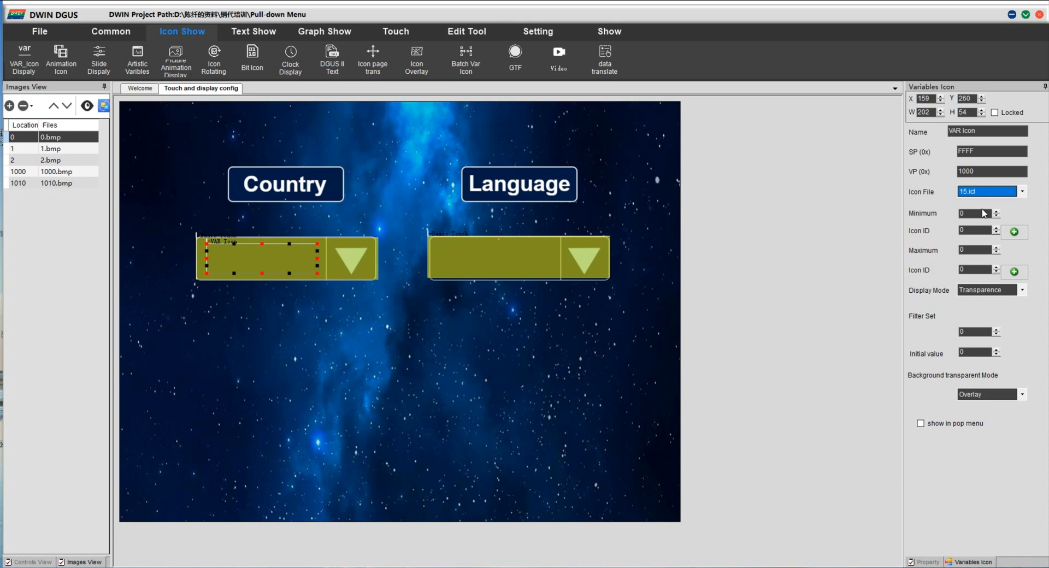
click(1014, 232)
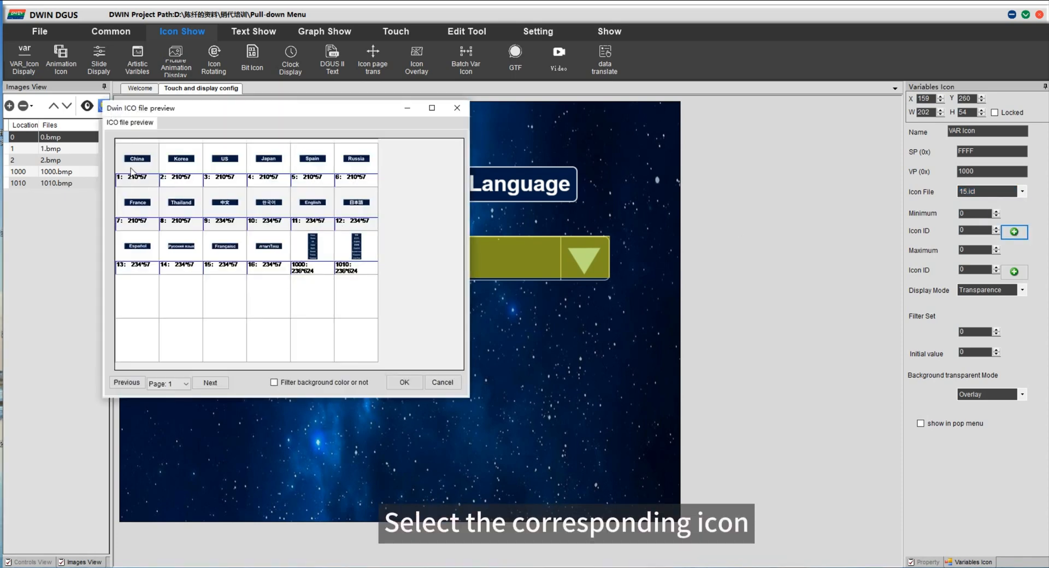
click(403, 382)
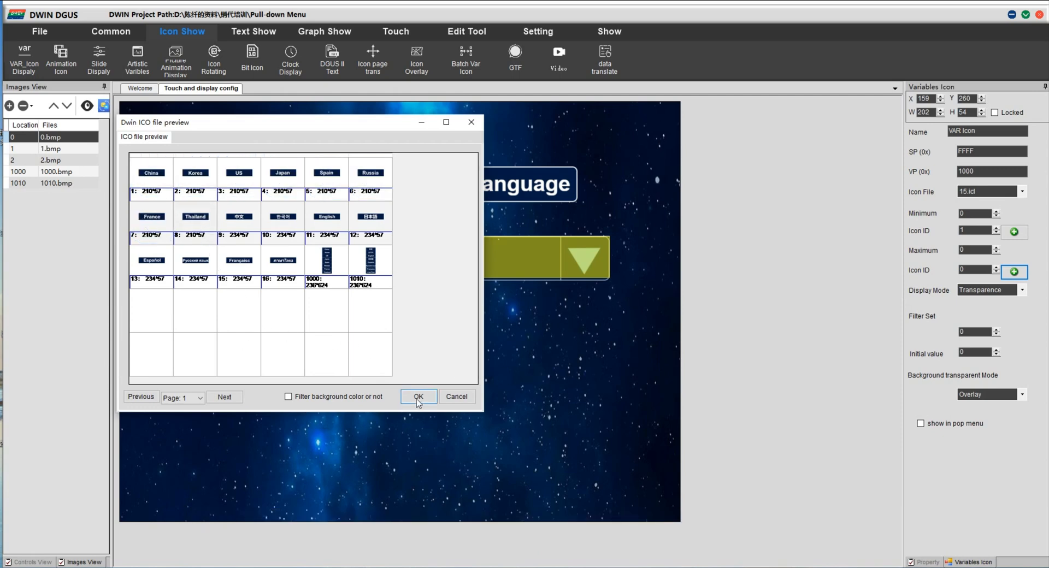
click(418, 396)
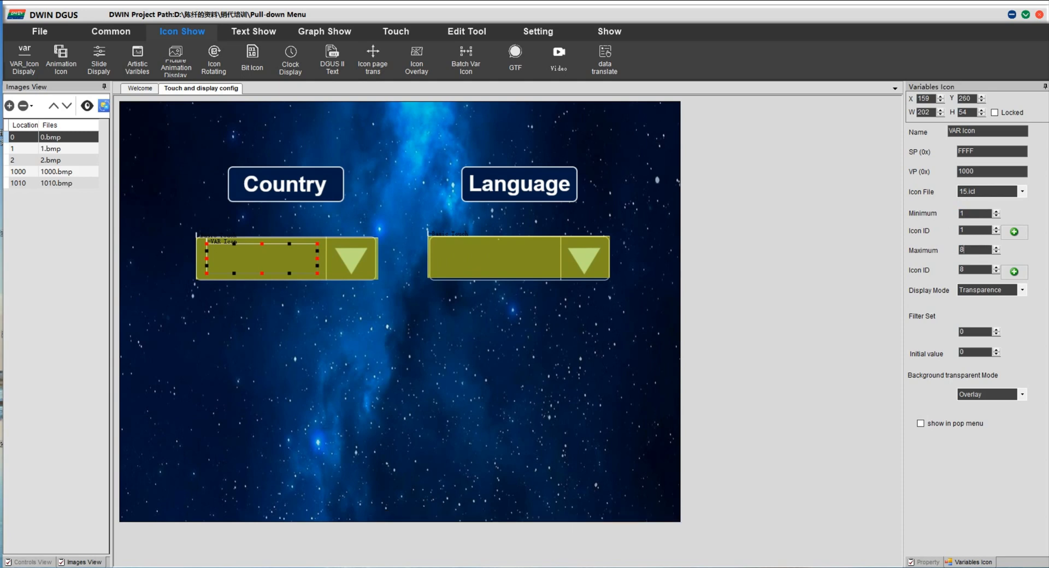
click(1040, 289)
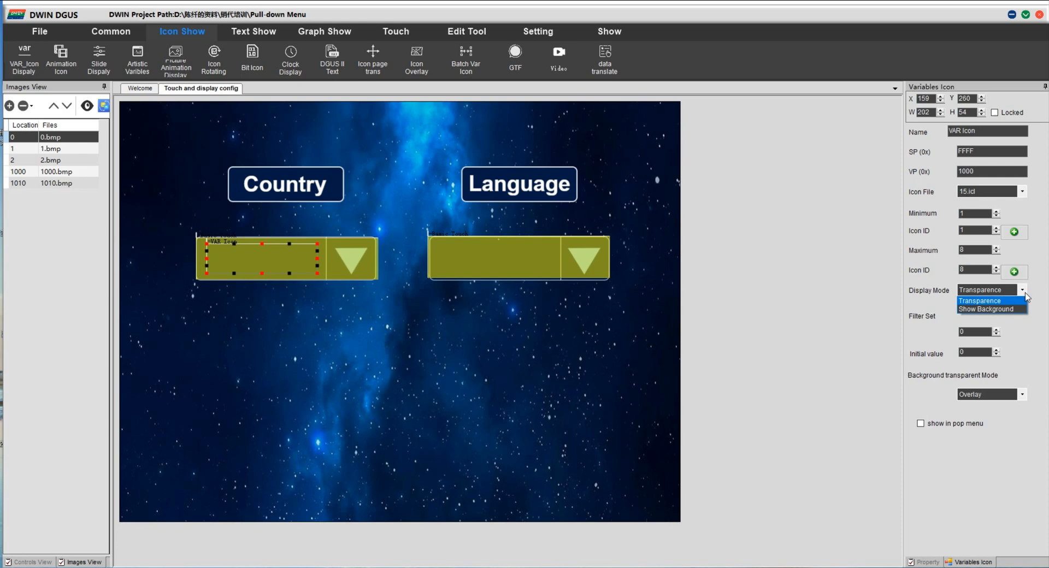
click(988, 309)
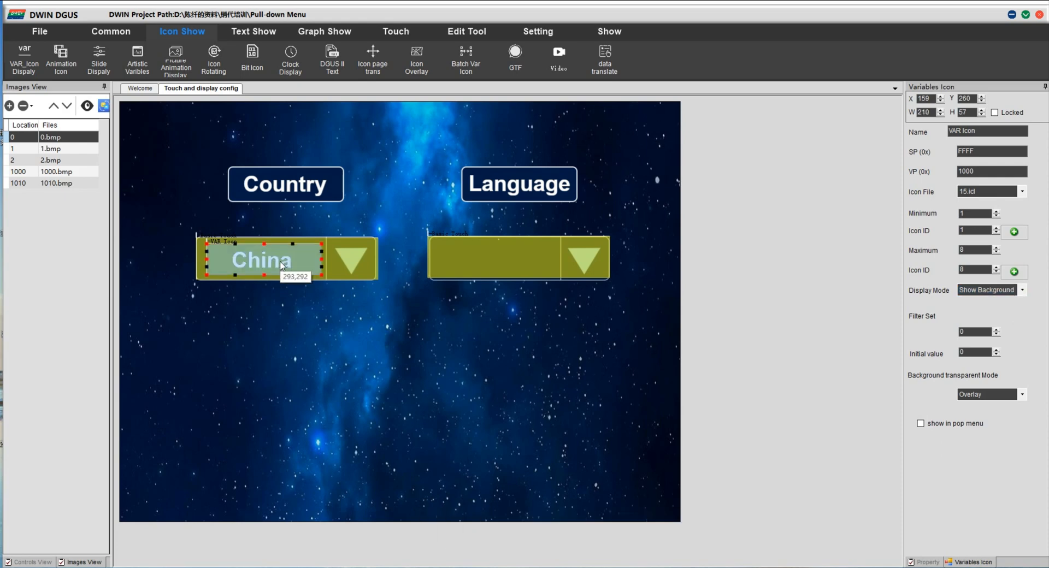
Copy the icon into the Language box with VP 1002 and icons 9–16.
click(508, 262)
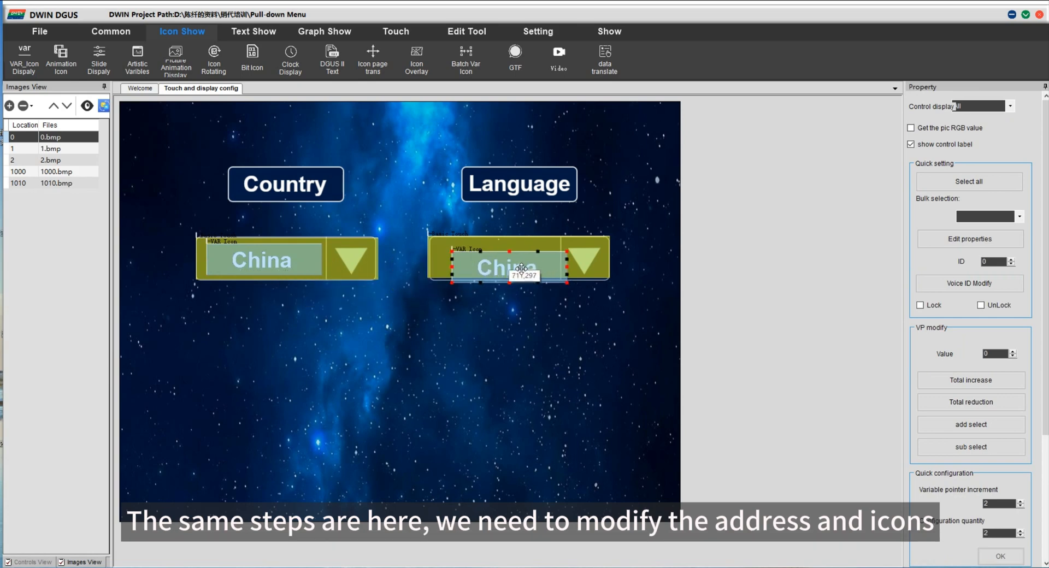
click(492, 260)
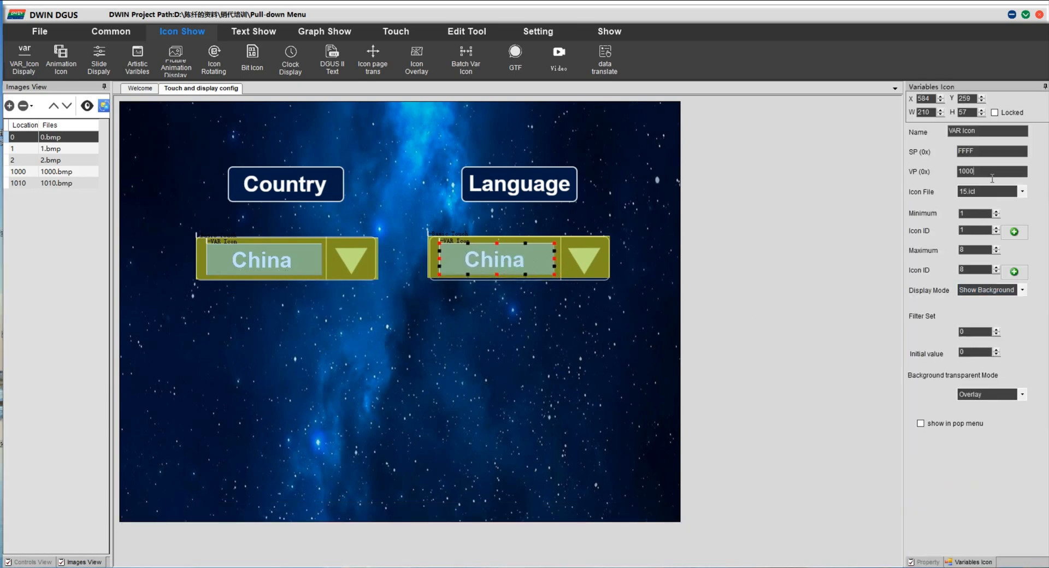
click(1013, 231)
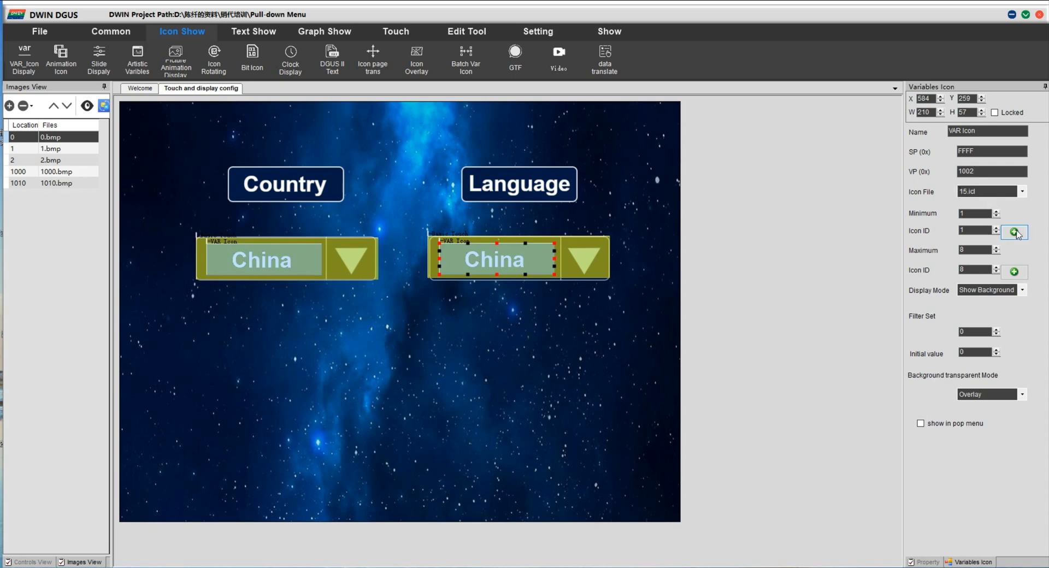
click(1014, 232)
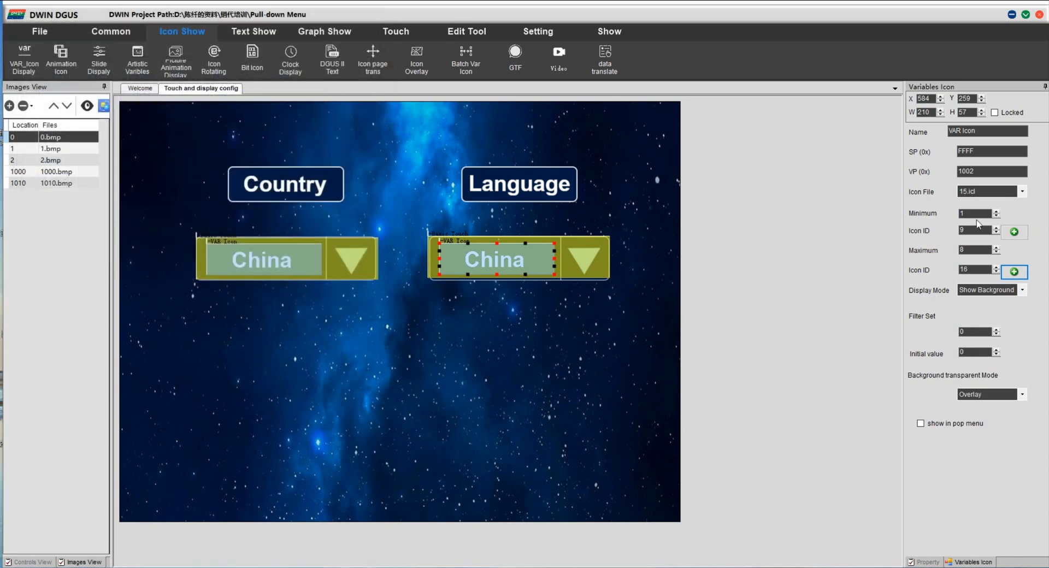
click(261, 259)
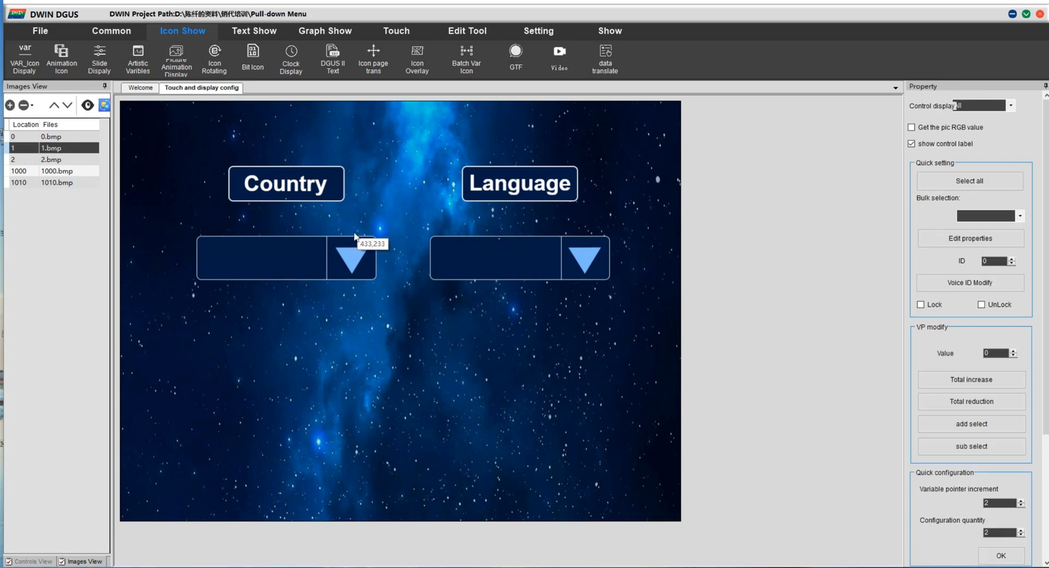
Paste the Country and Language variable icons onto the other pages, showing China and 中文.
click(263, 258)
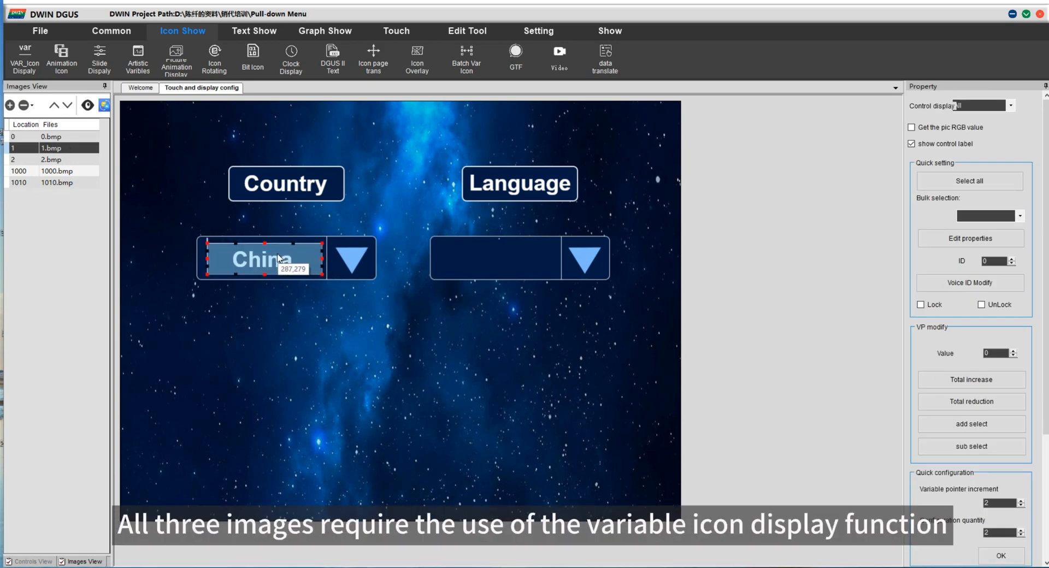
click(51, 159)
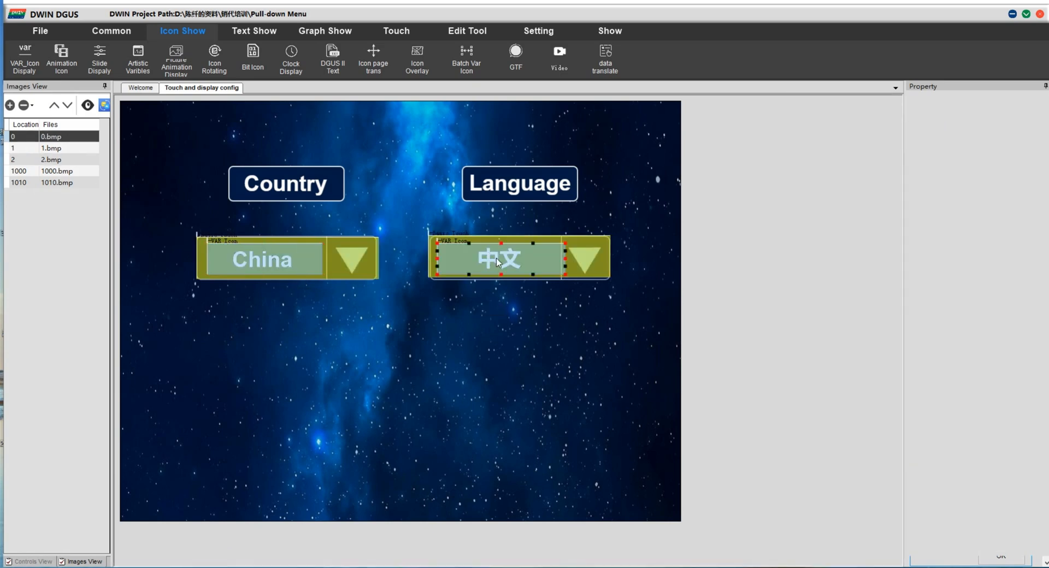
click(499, 259)
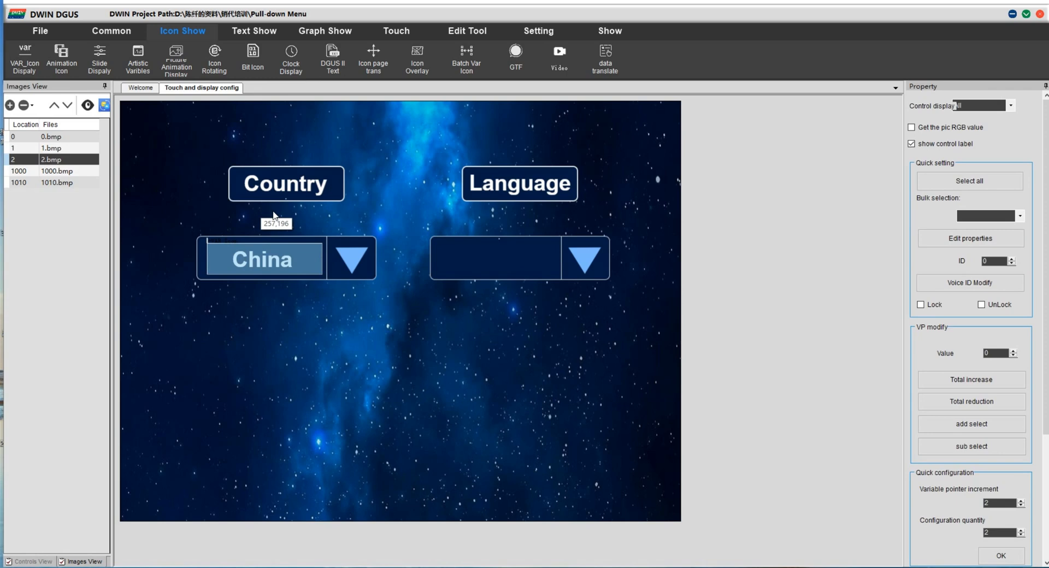
click(495, 258)
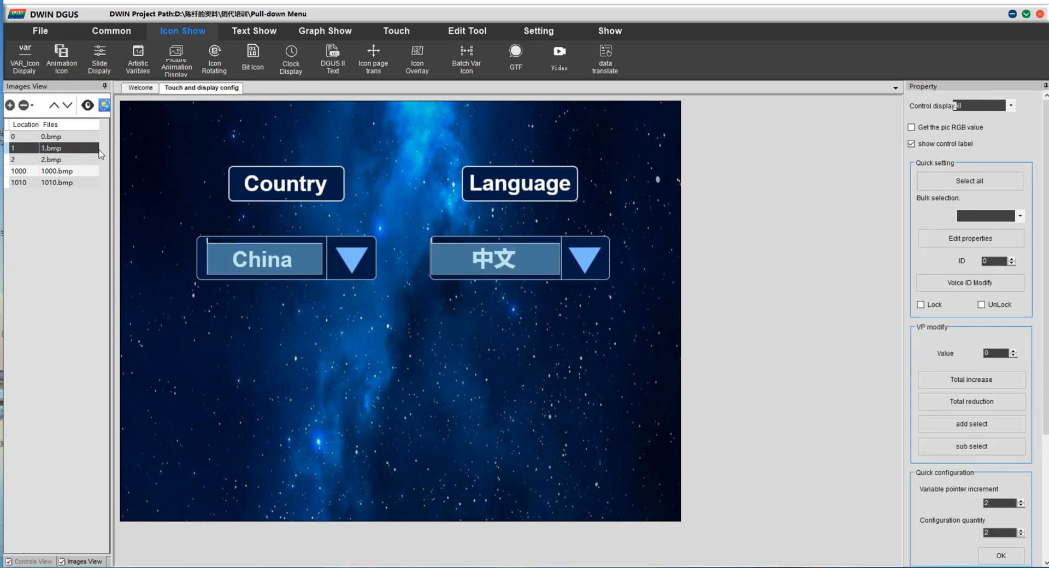
click(395, 30)
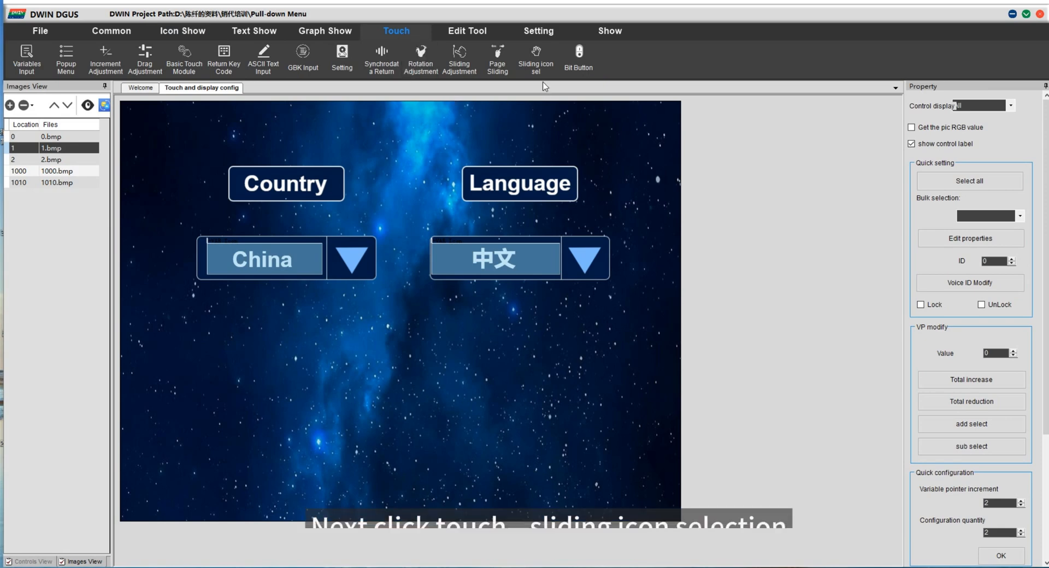
mouse_move(203, 281)
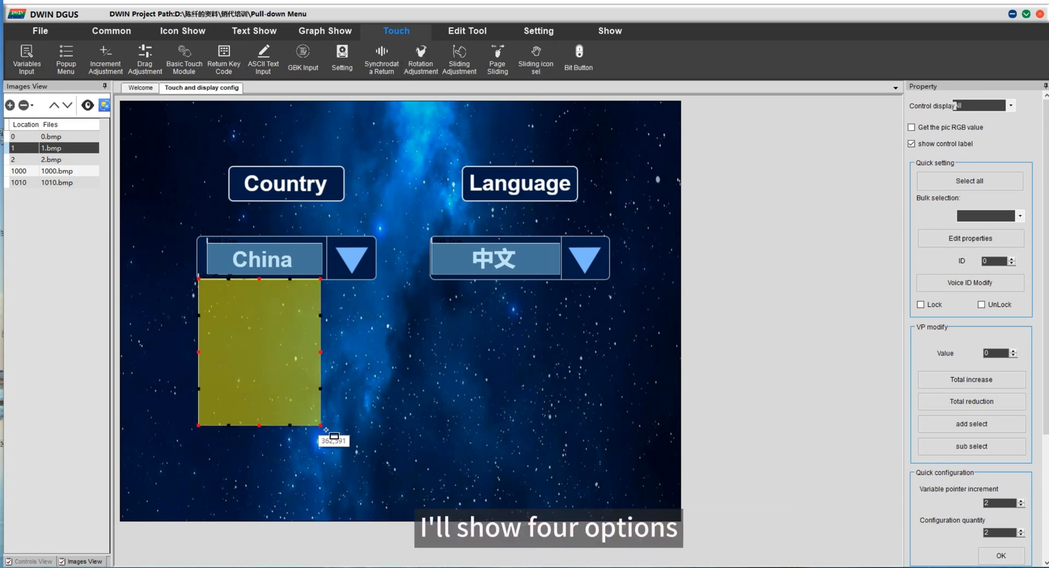
Add sliding icon selectors for Country (VP 2000, page 1000) and Language (VP 2010, page 1010).
drag(320, 425, 329, 432)
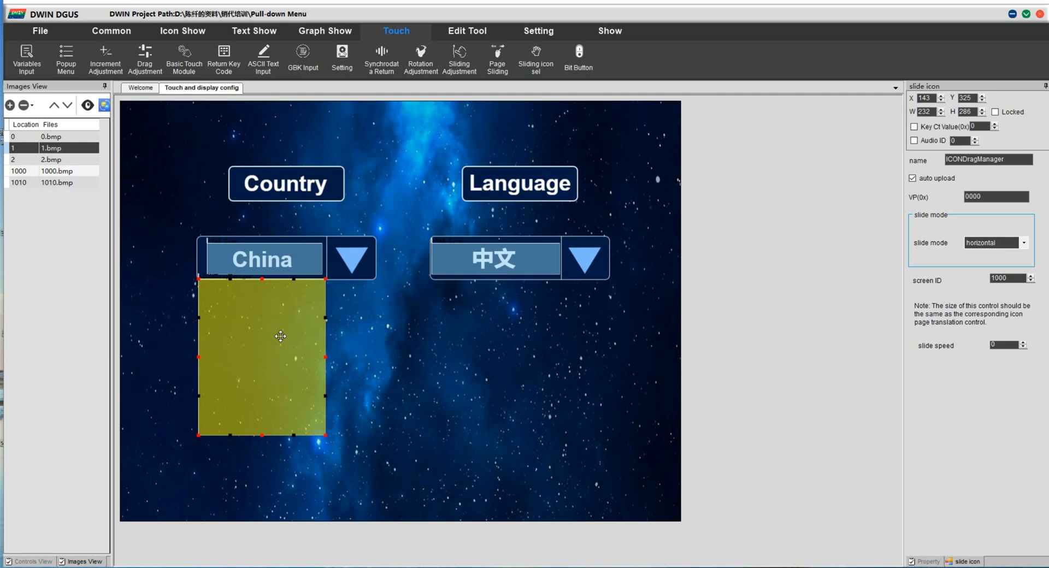
triple_click(995, 196)
text(2000)
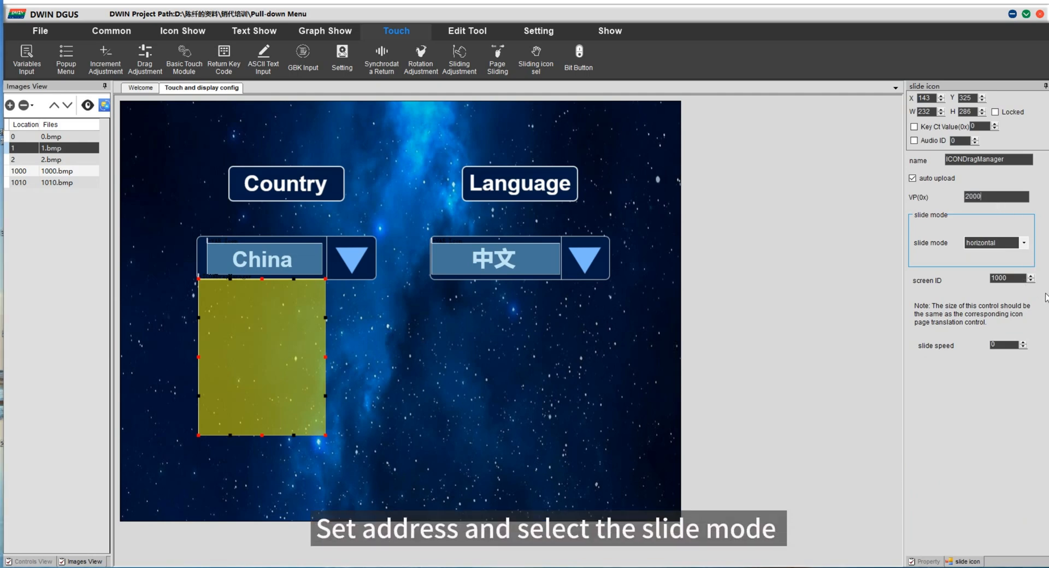
click(993, 242)
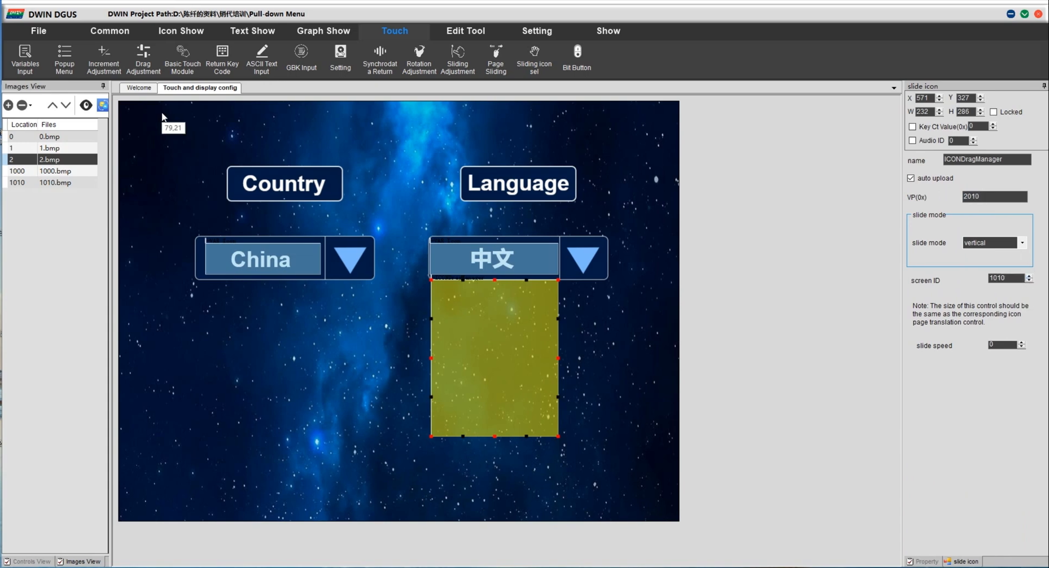
click(54, 170)
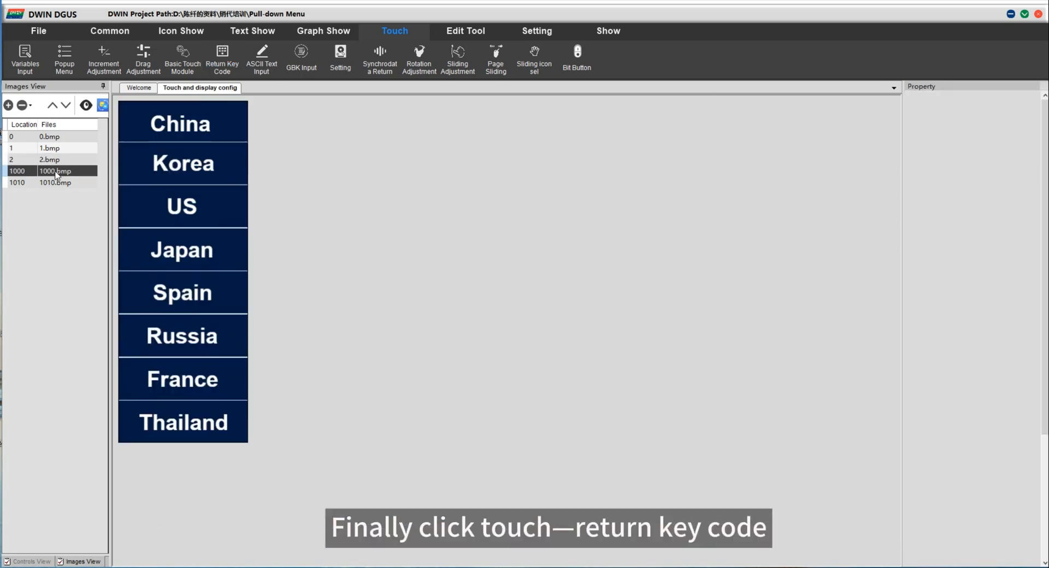
Draw return-key areas writing VP 1000 over China (key 0001) and Korea.
click(223, 59)
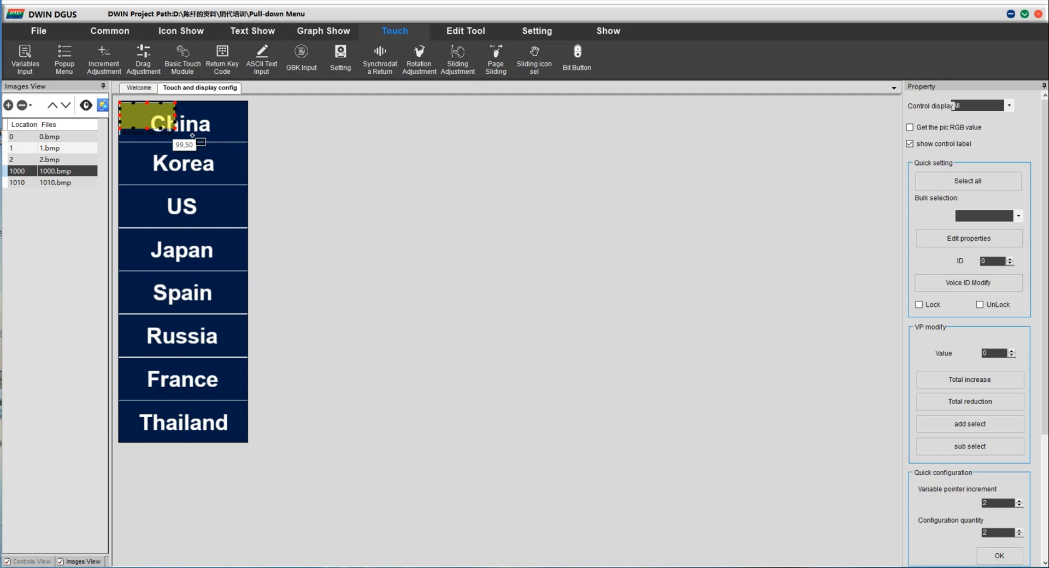
drag(190, 135, 250, 146)
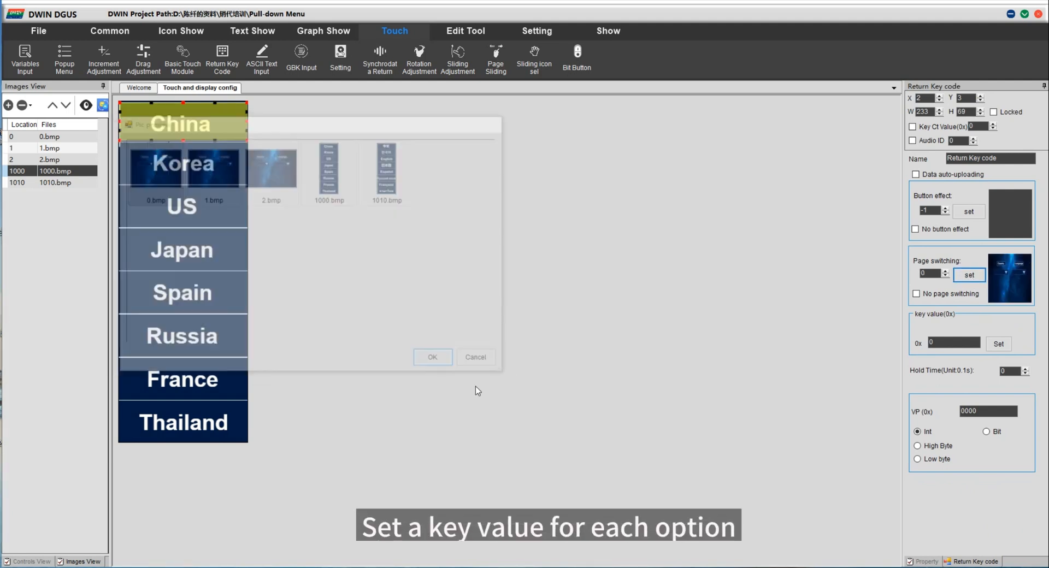
click(474, 356)
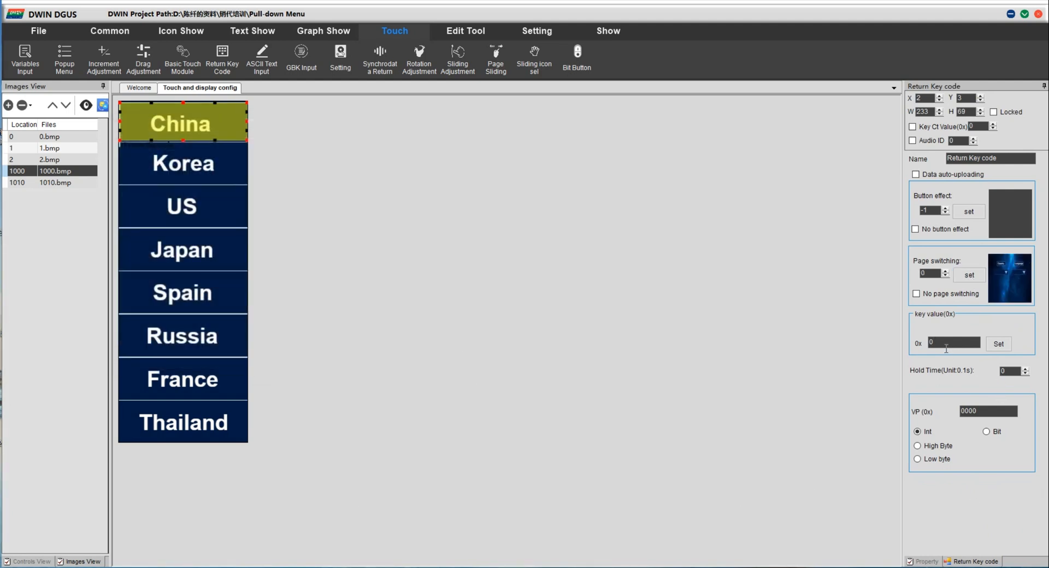
text(0001)
text(1000)
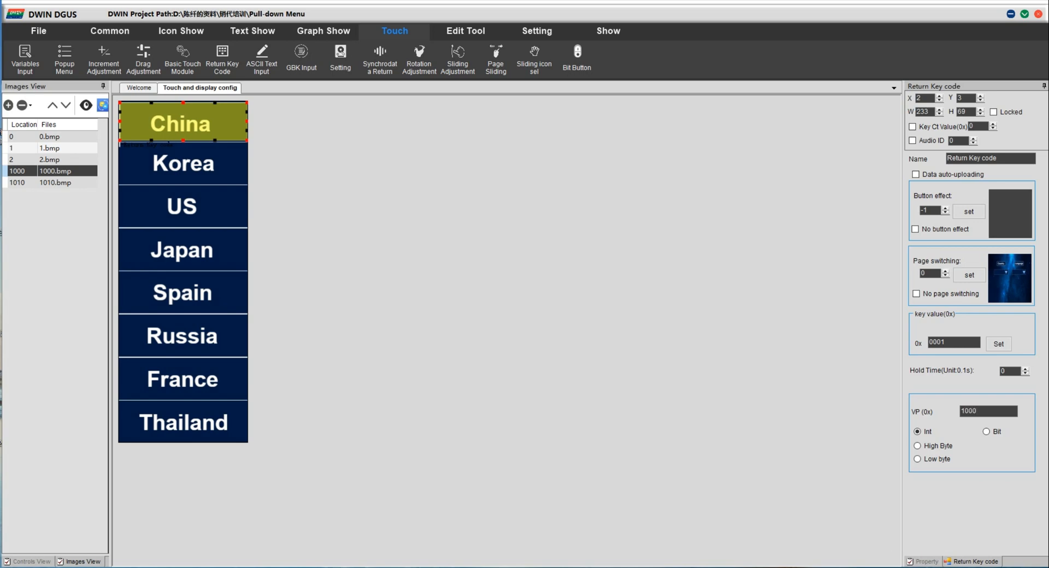
mouse_move(203, 129)
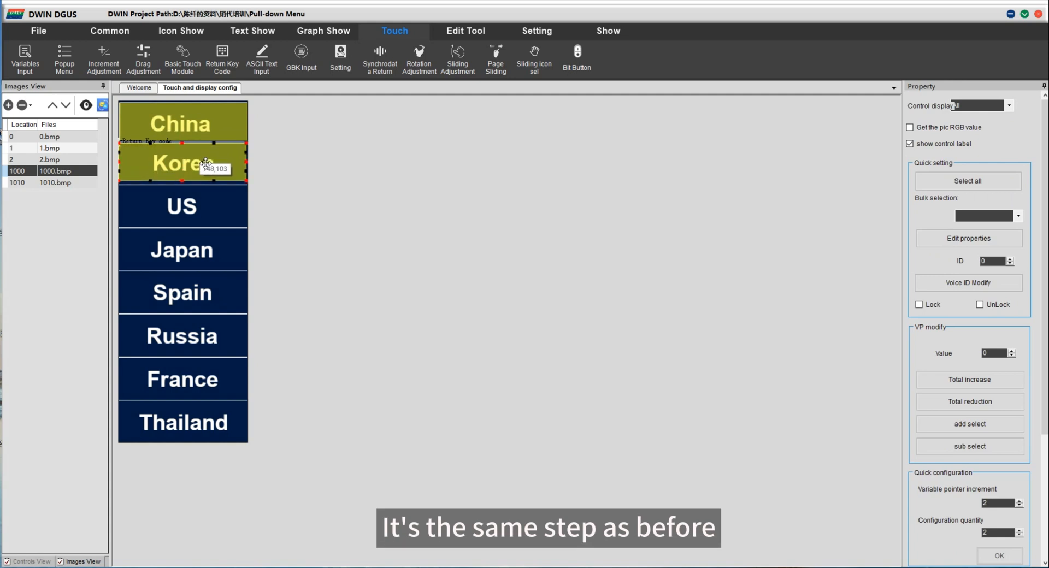
click(182, 163)
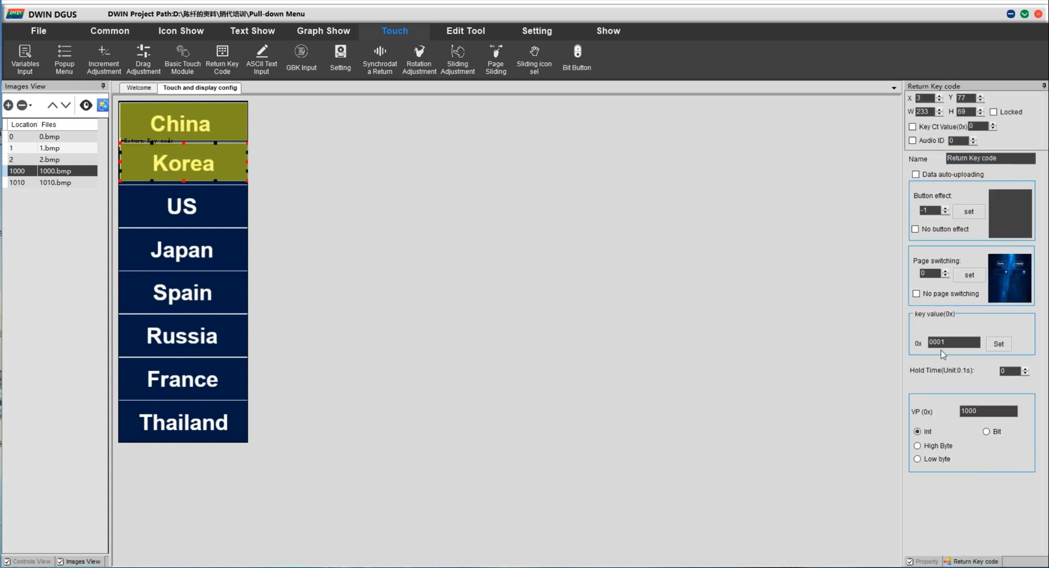
click(182, 164)
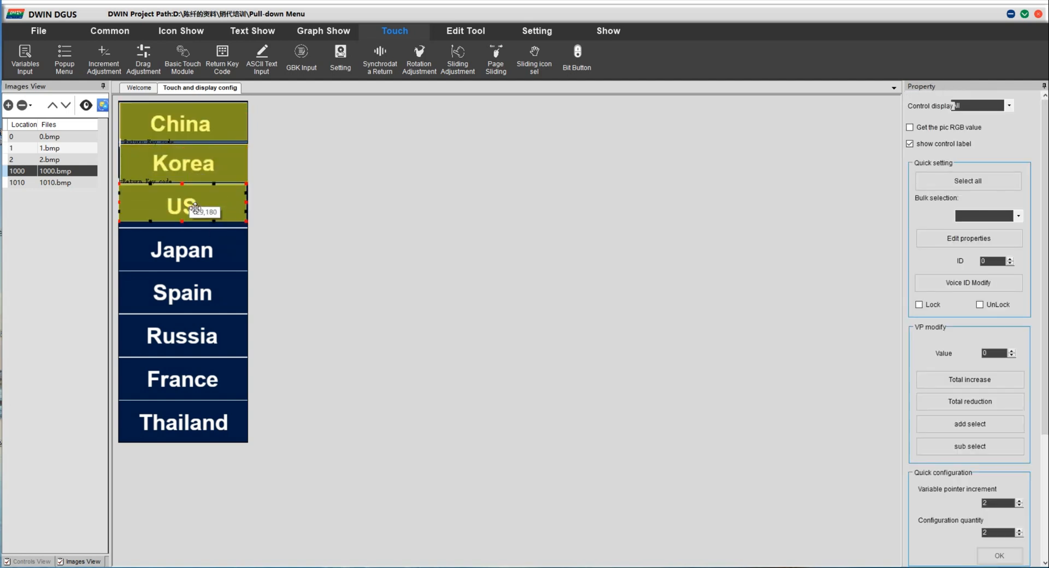
Add return-key areas over US, Japan, Spain, Russia, France and Thailand.
click(182, 205)
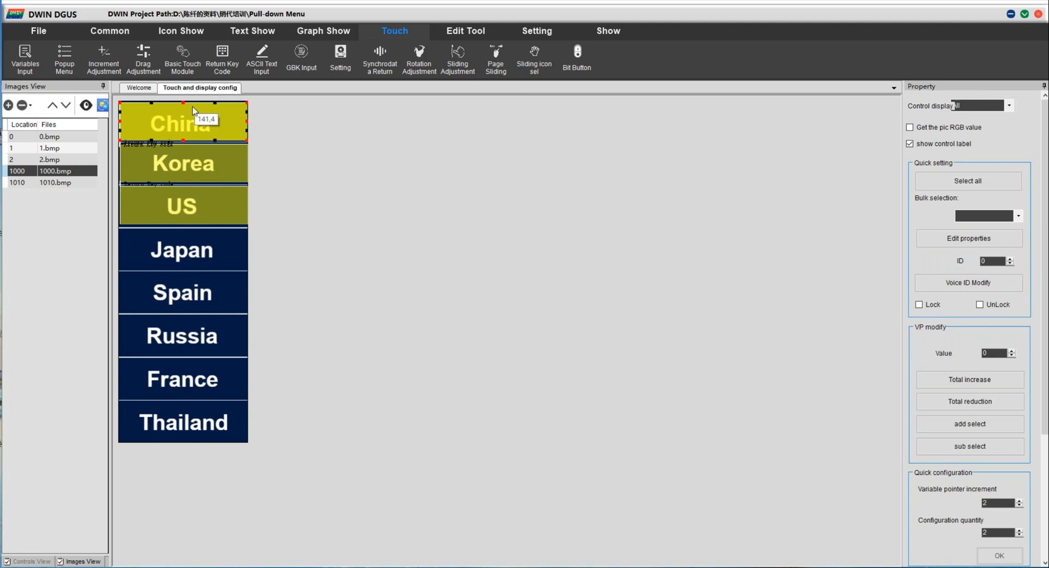
click(182, 249)
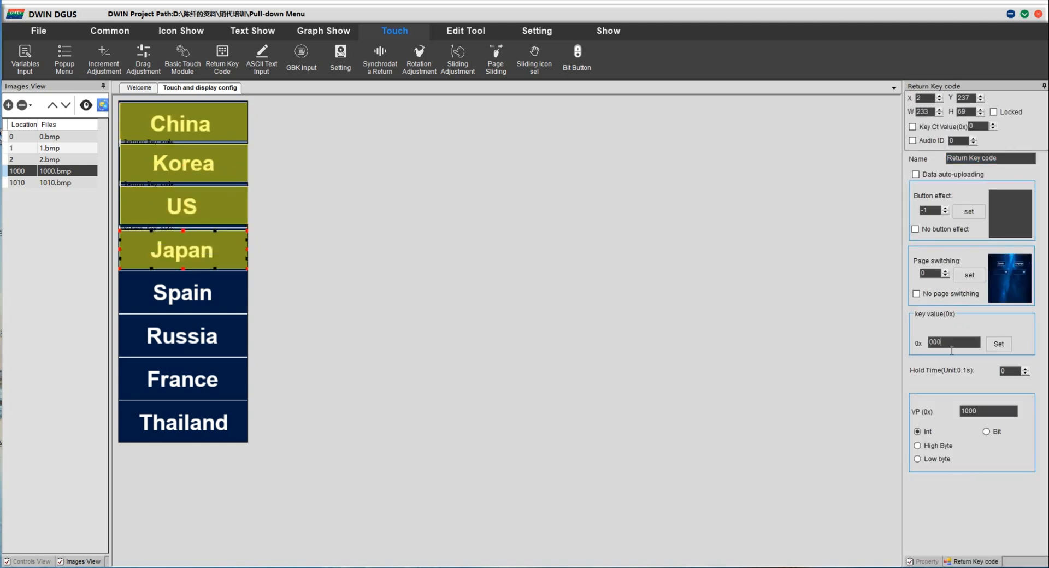
click(182, 291)
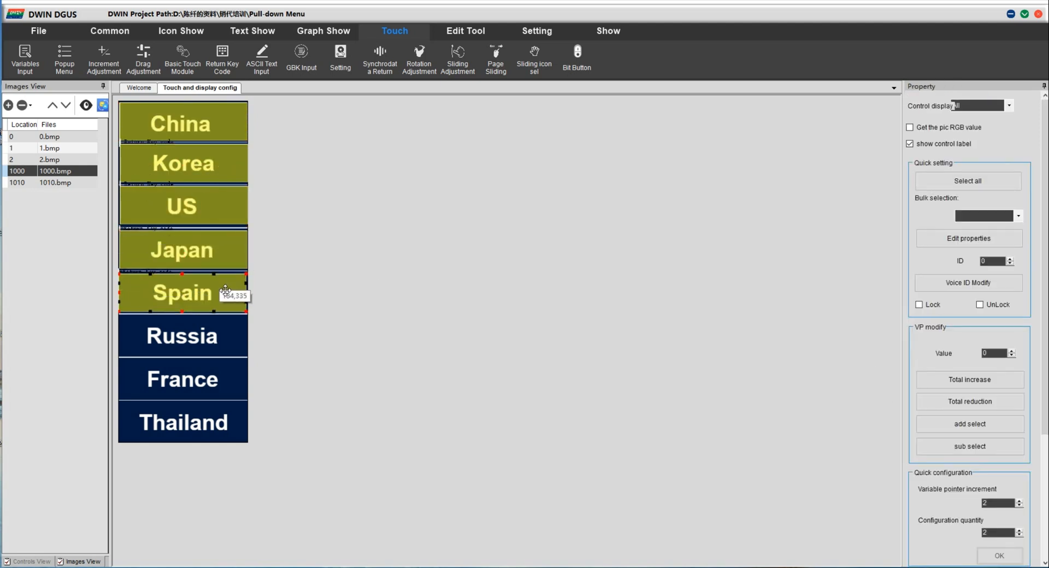
click(182, 292)
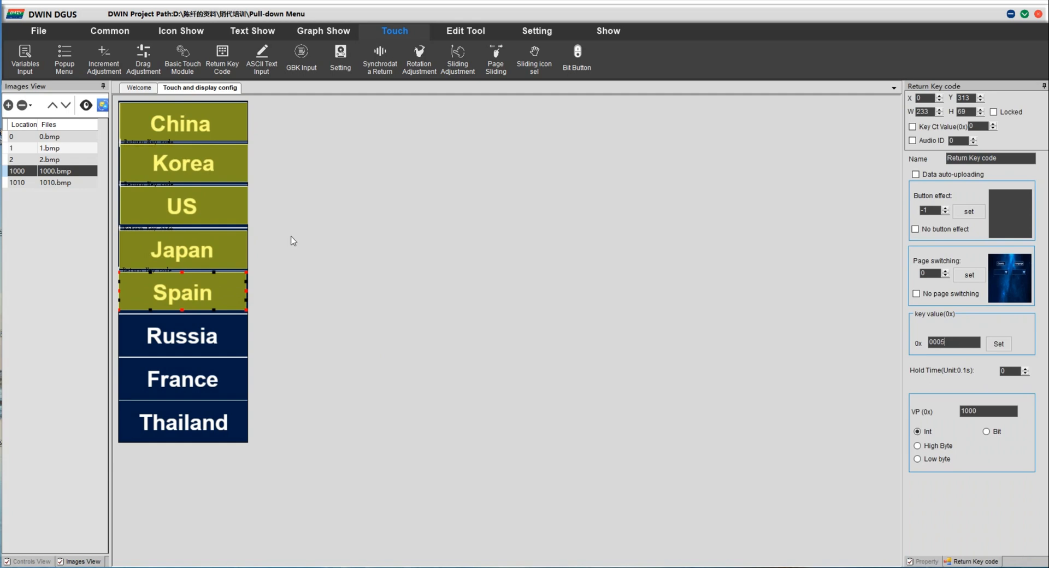
click(182, 336)
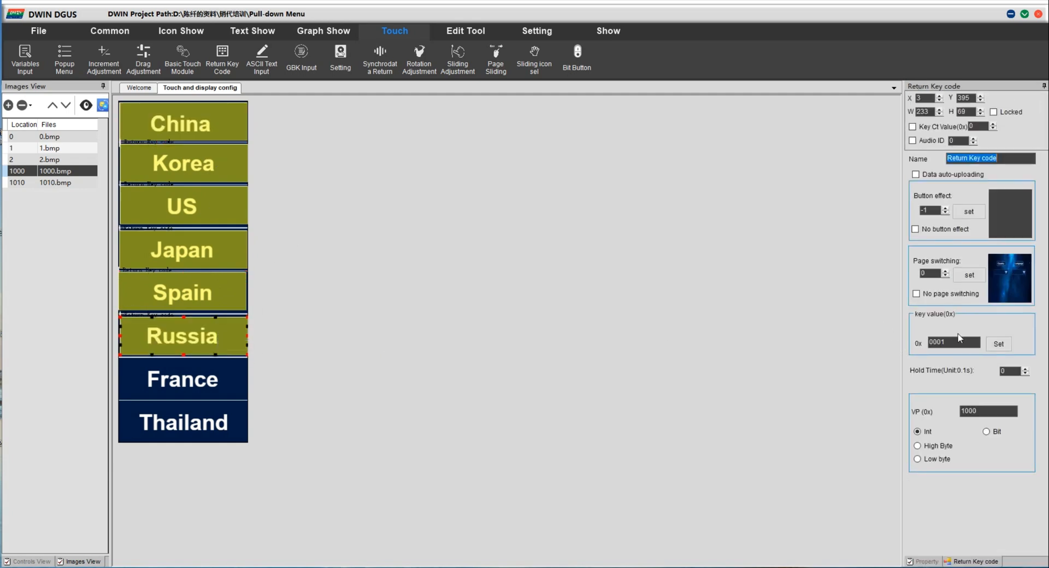
click(182, 122)
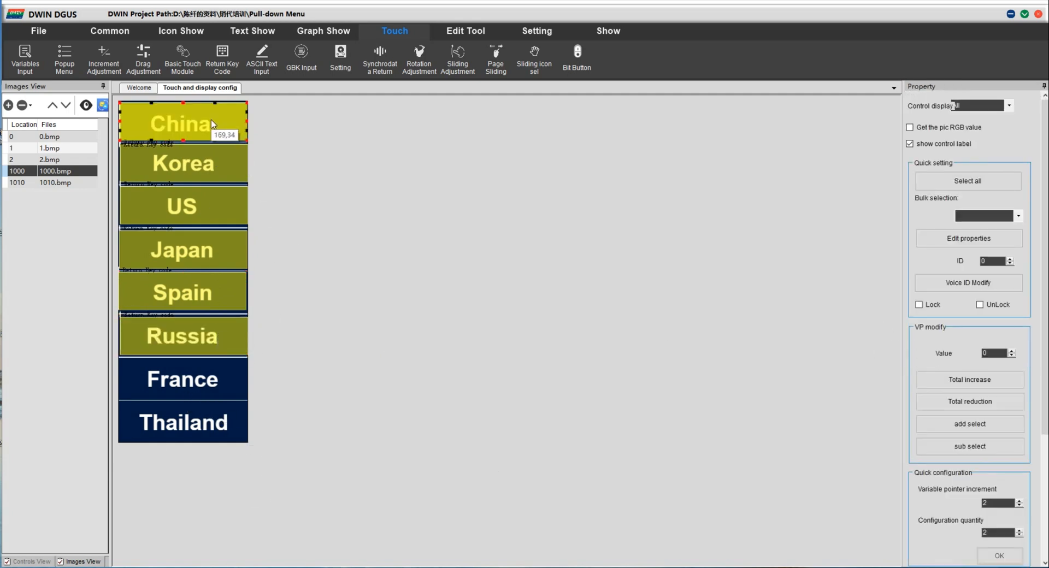
click(182, 378)
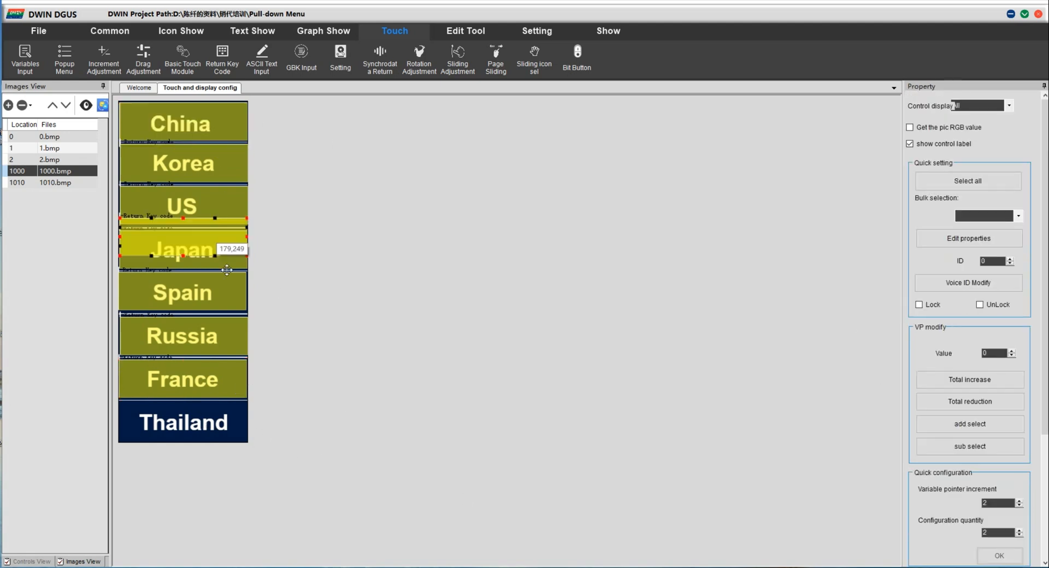
click(182, 422)
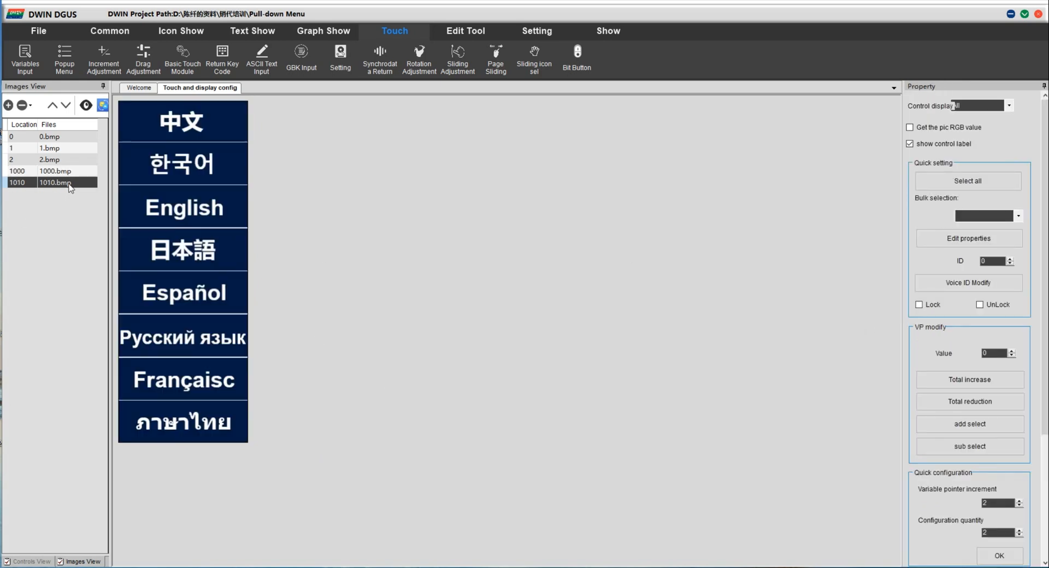
Add return-key touch areas over Chinese, Korean, English, Japanese, Russian, French: VP 1002, keys 0001–0008.
click(182, 122)
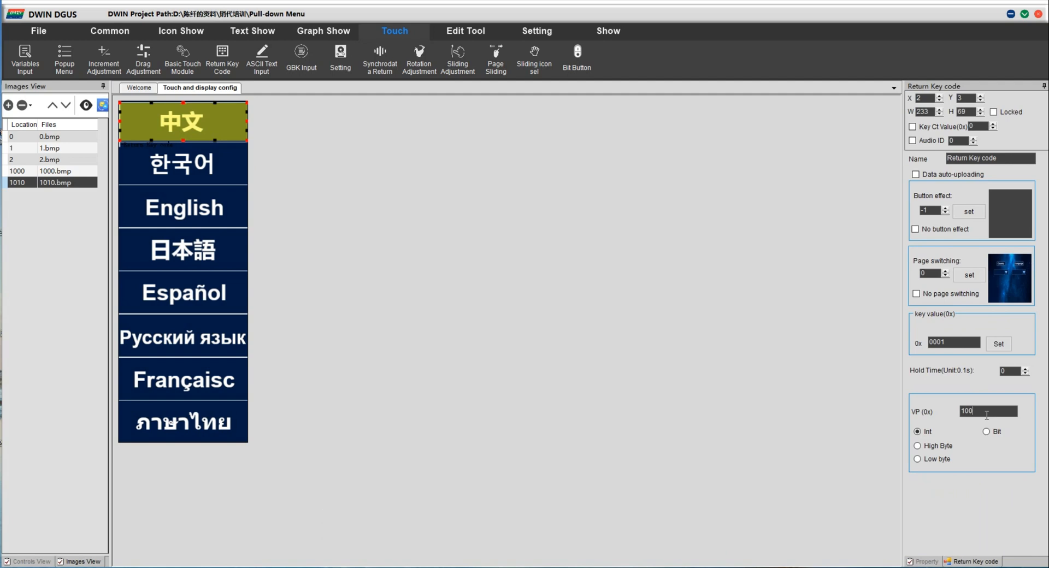
text(1002)
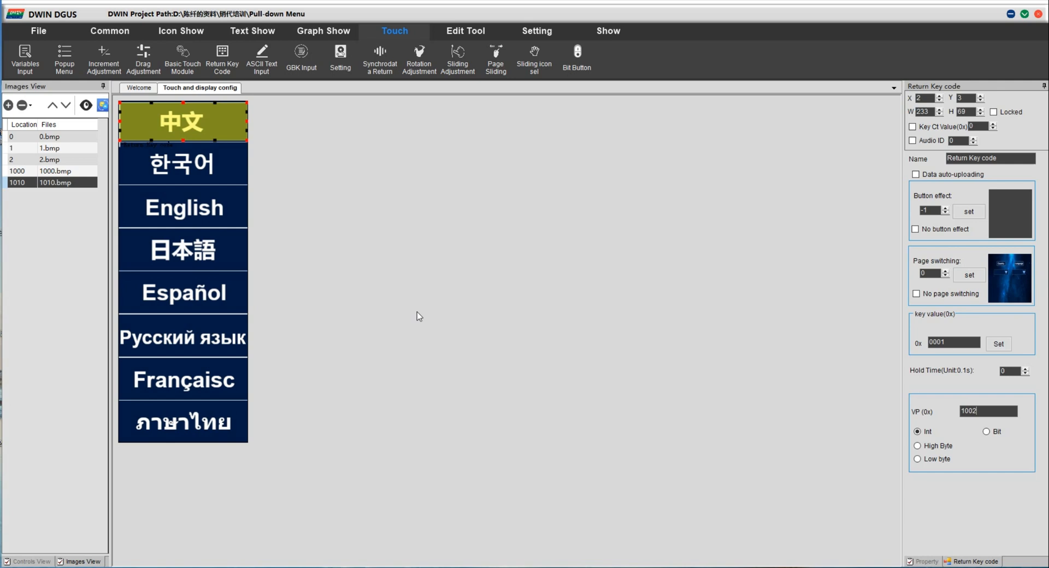
click(182, 164)
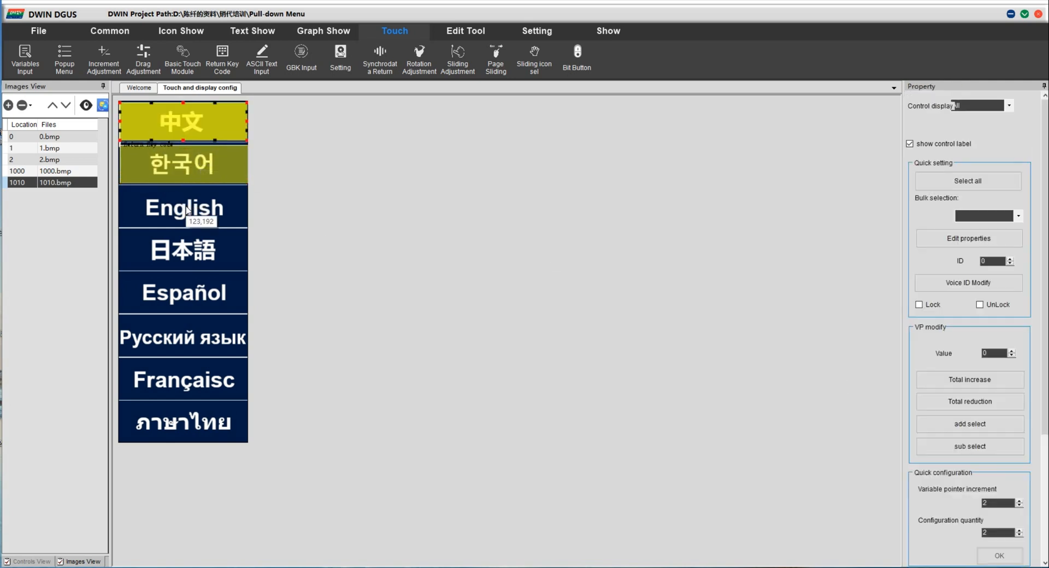
click(183, 207)
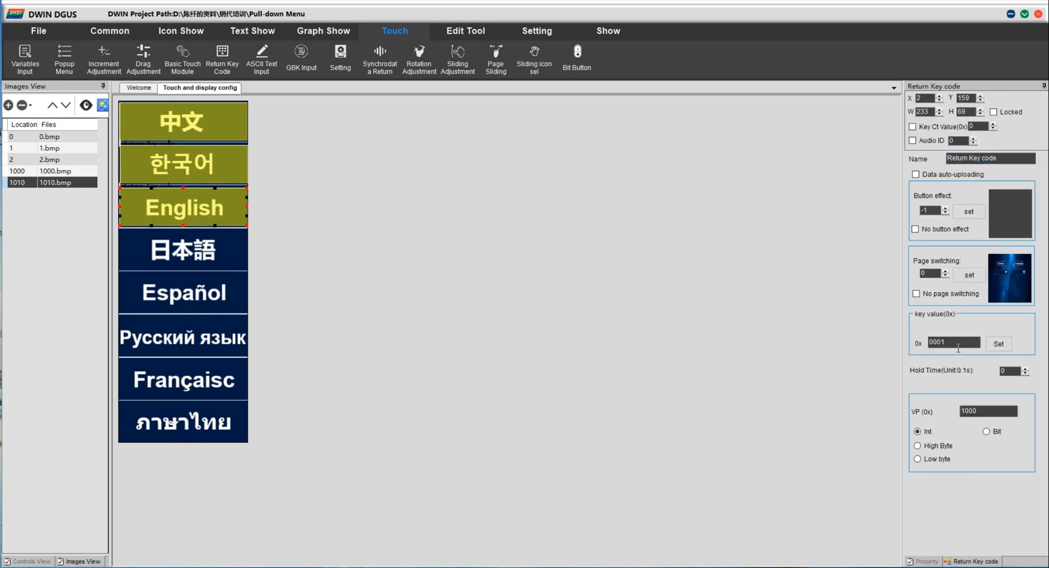
click(182, 206)
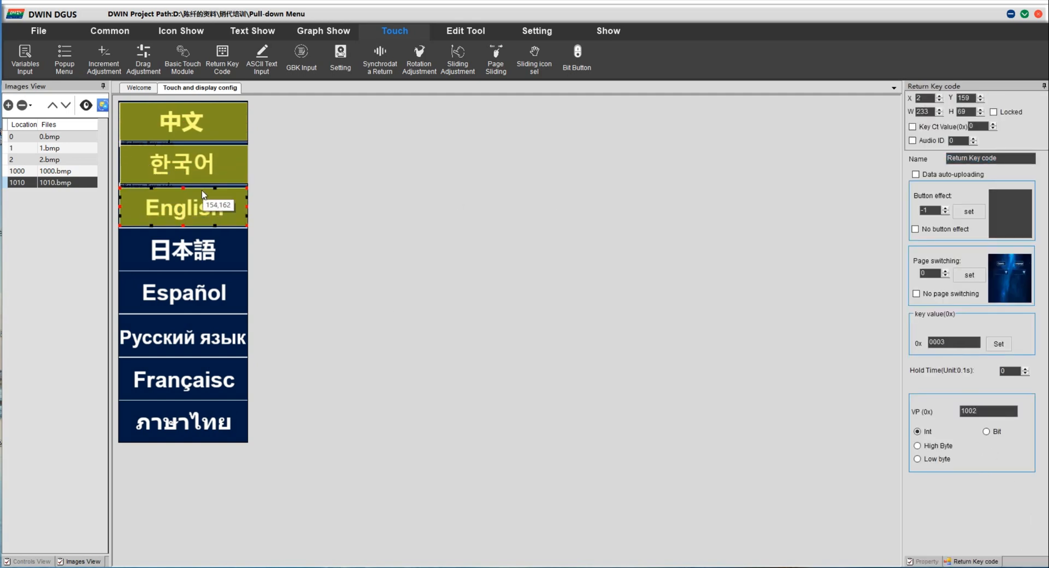
click(182, 251)
text(0005)
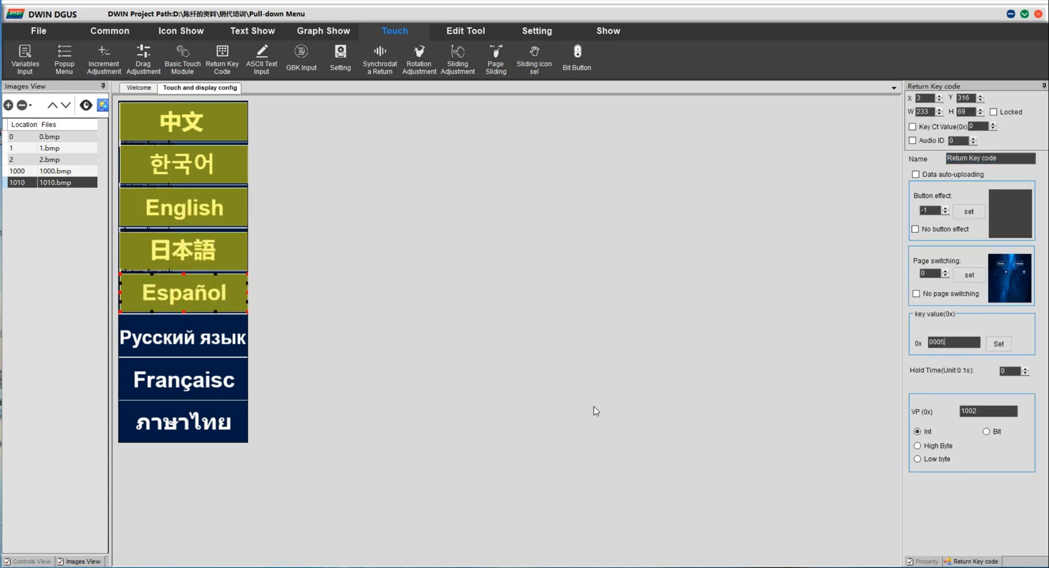
click(182, 337)
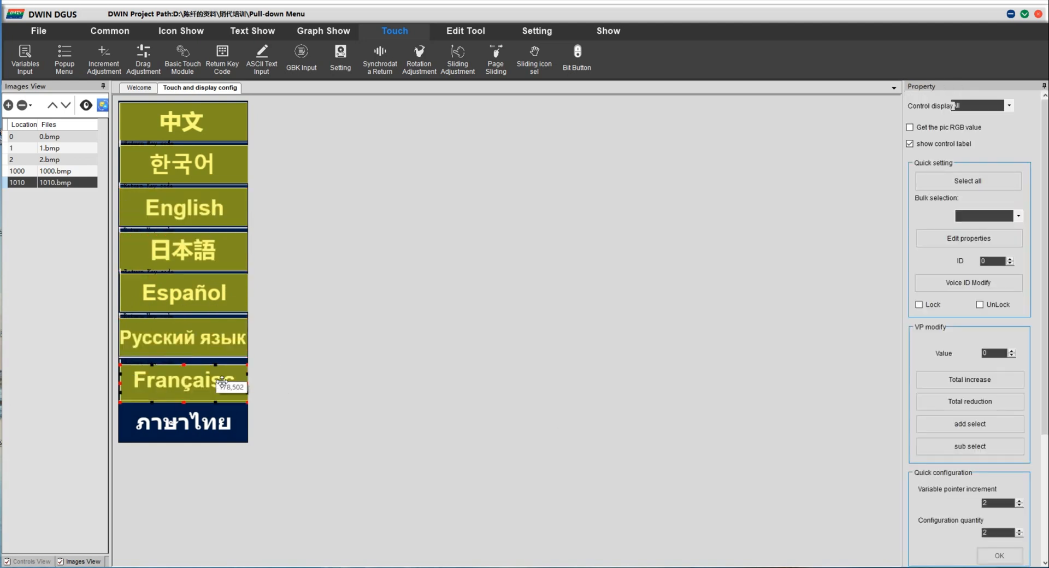
click(183, 381)
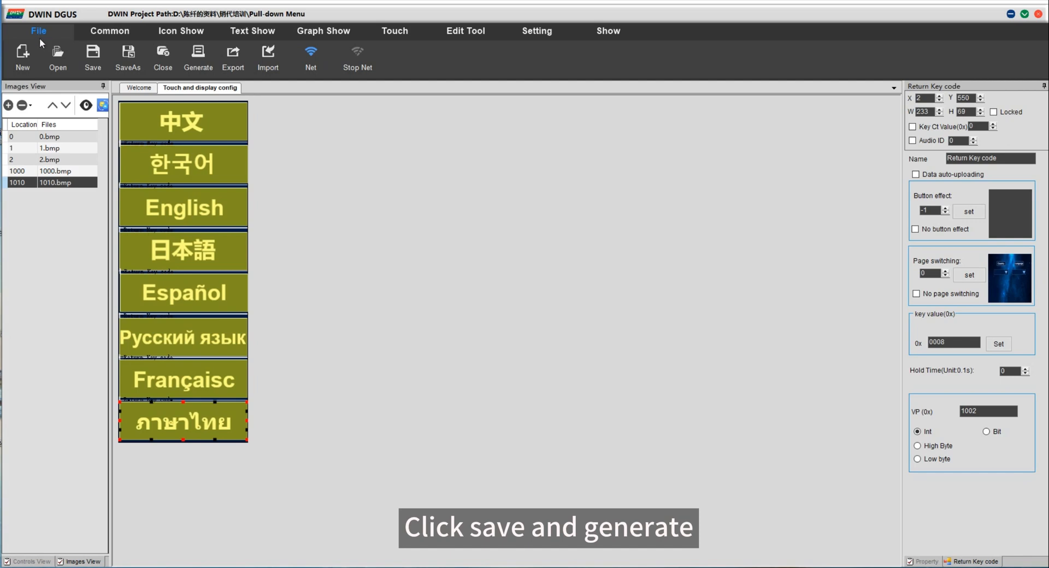
Save the project and acknowledge the 'Save done' message.
click(92, 57)
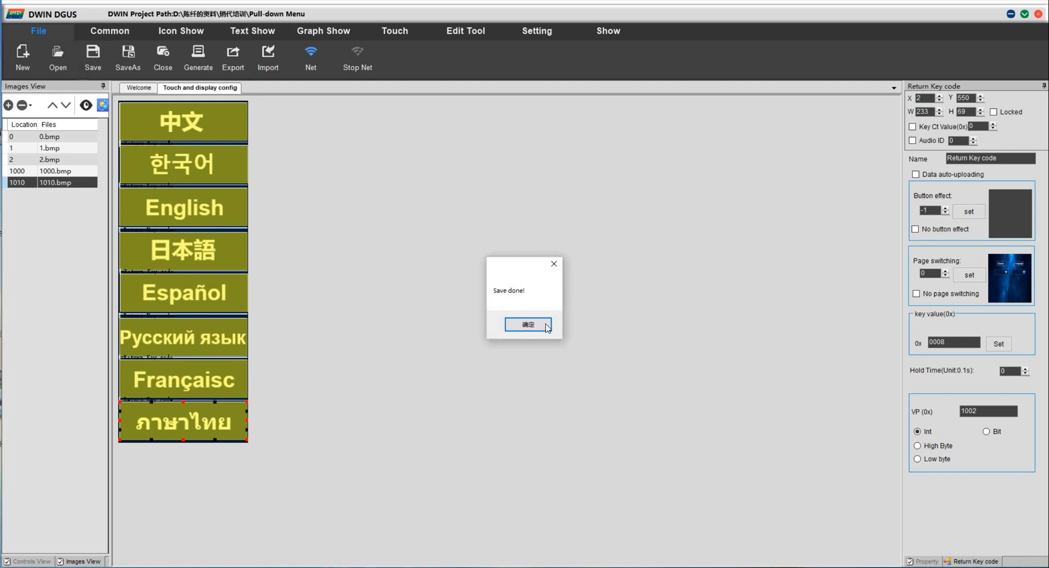
click(527, 324)
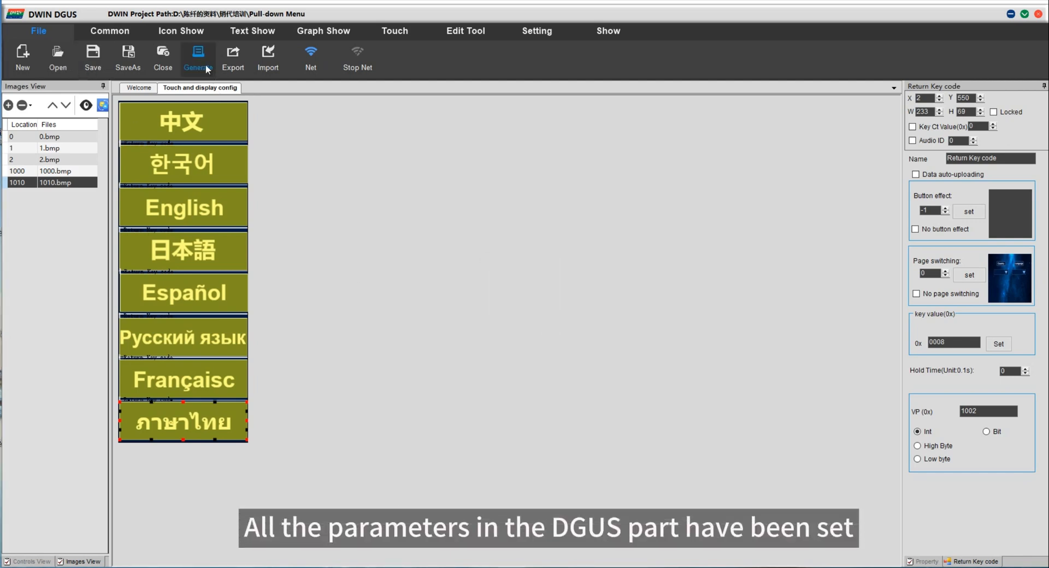
mouse_move(562, 327)
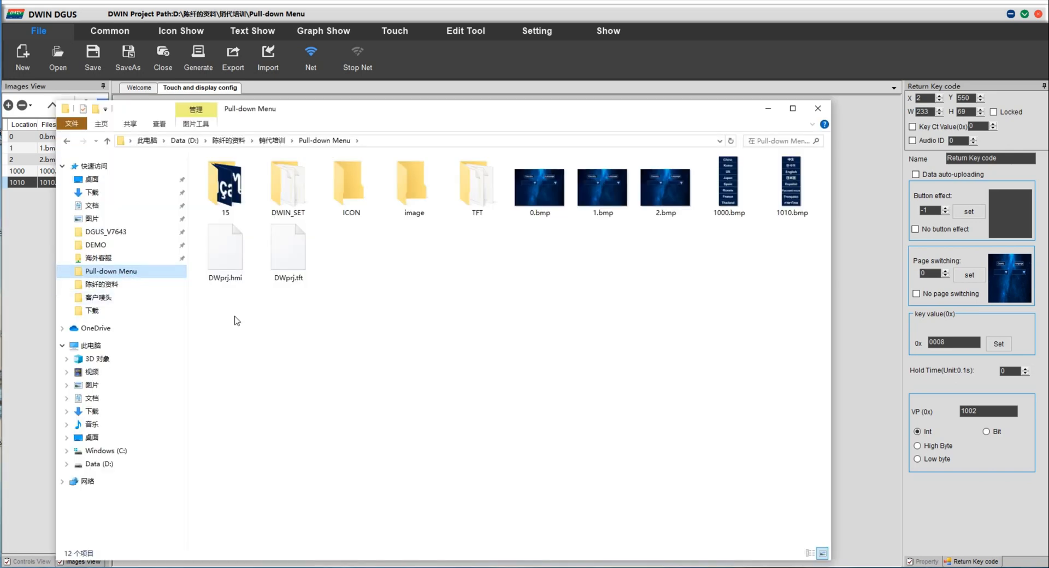
Open the DWIN_SET folder inside the Pull-down Menu project folder.
click(287, 186)
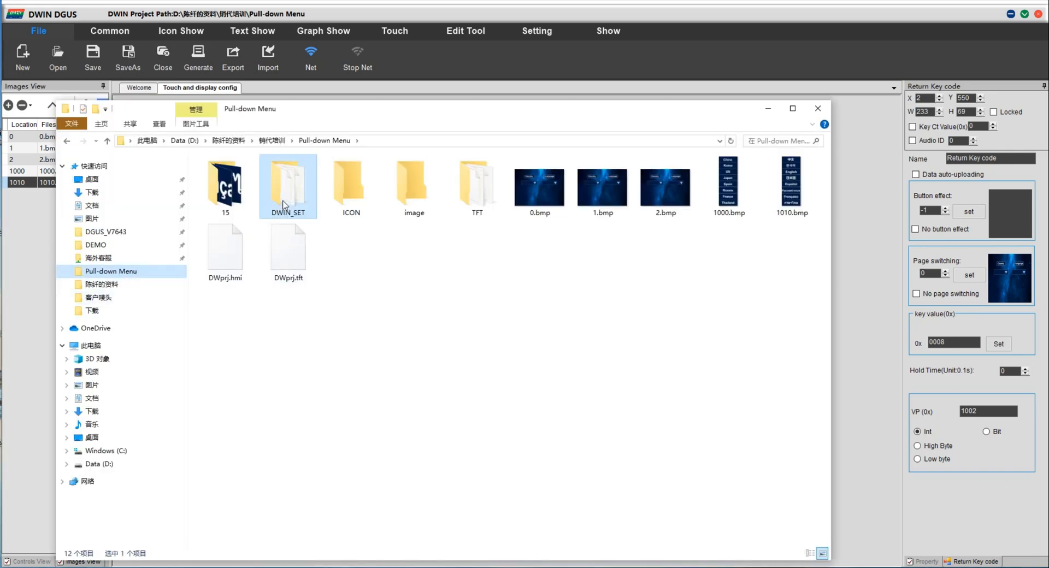
double_click(288, 181)
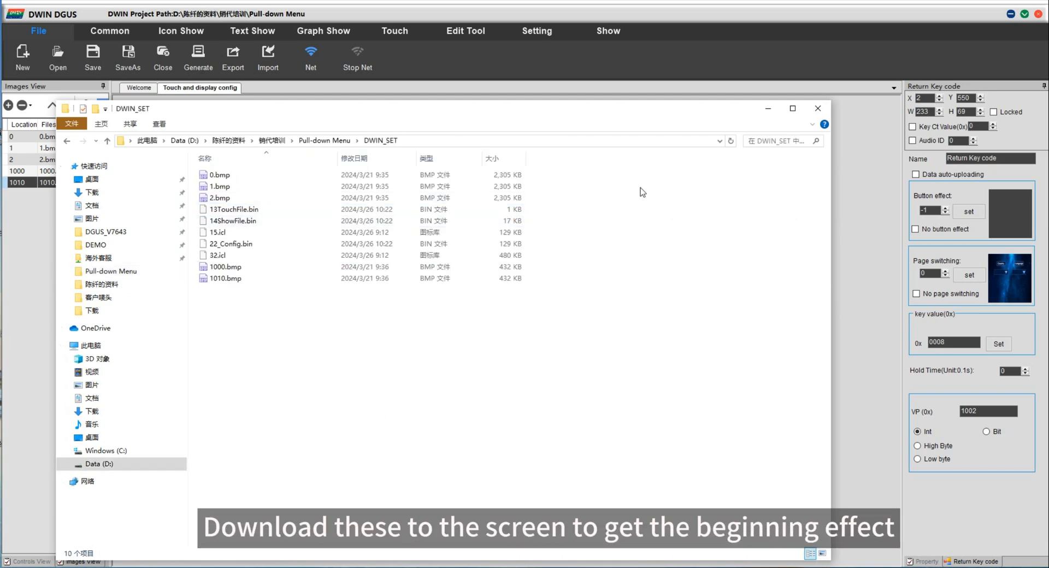